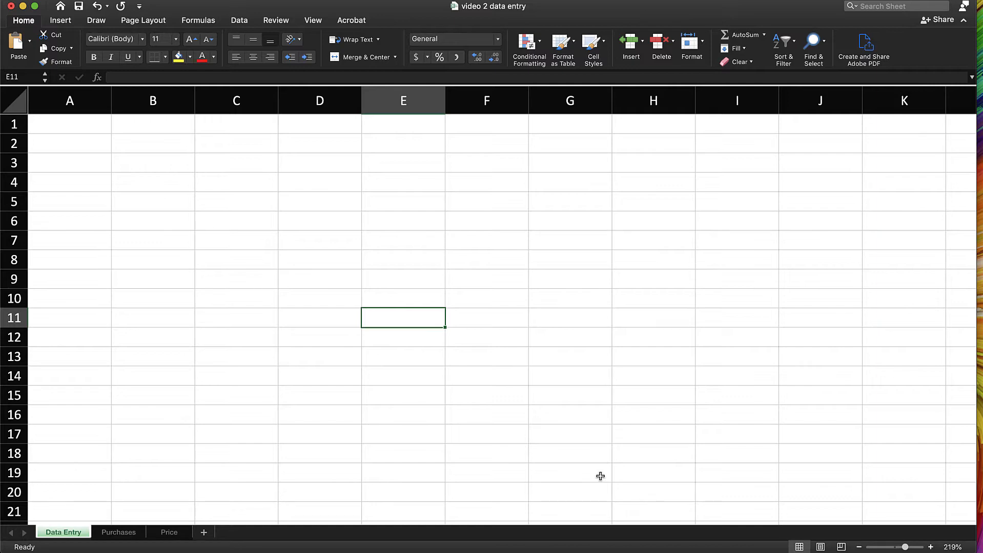
mouse_move(561, 447)
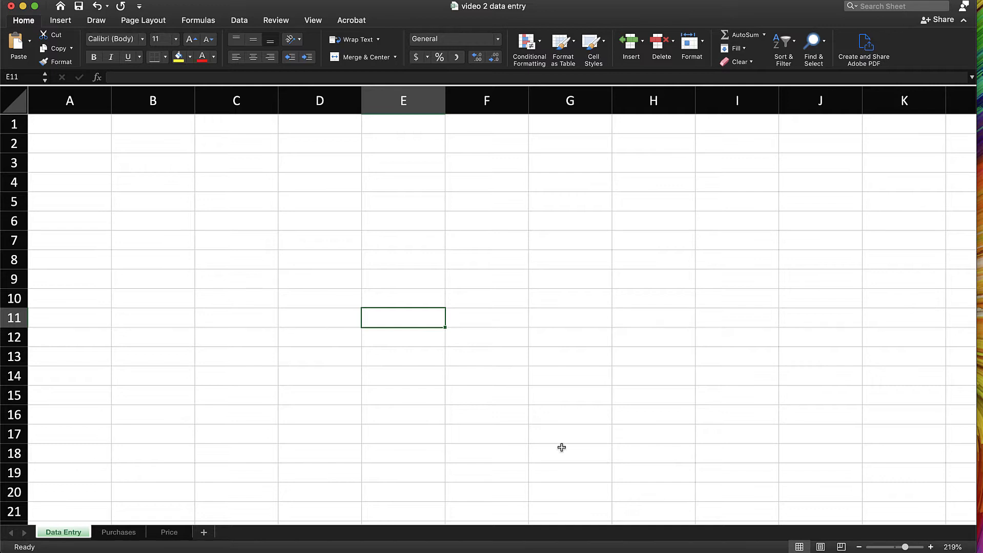
Step: Type the column headers Trips, Date and Cost across A1:C1
left_click(70, 124)
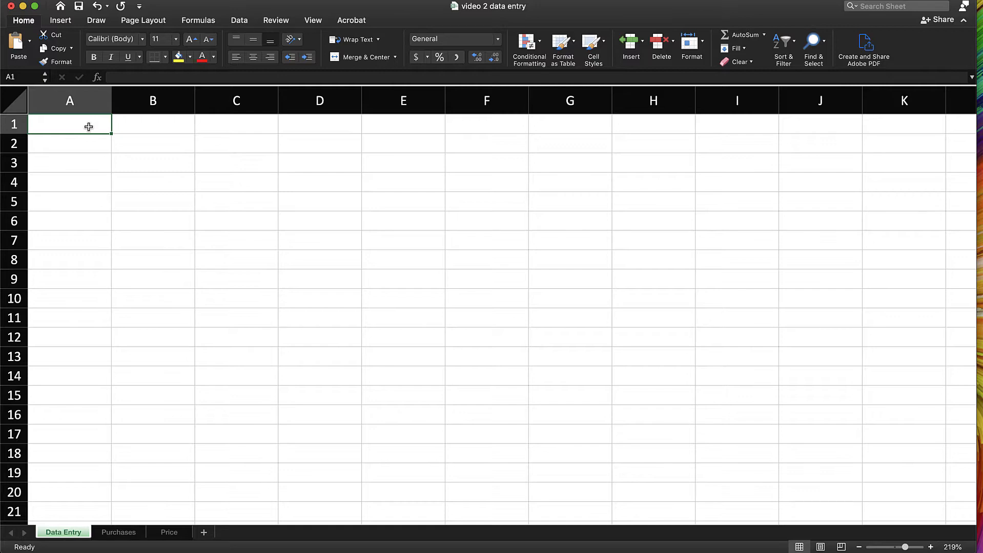
type("Date Co")
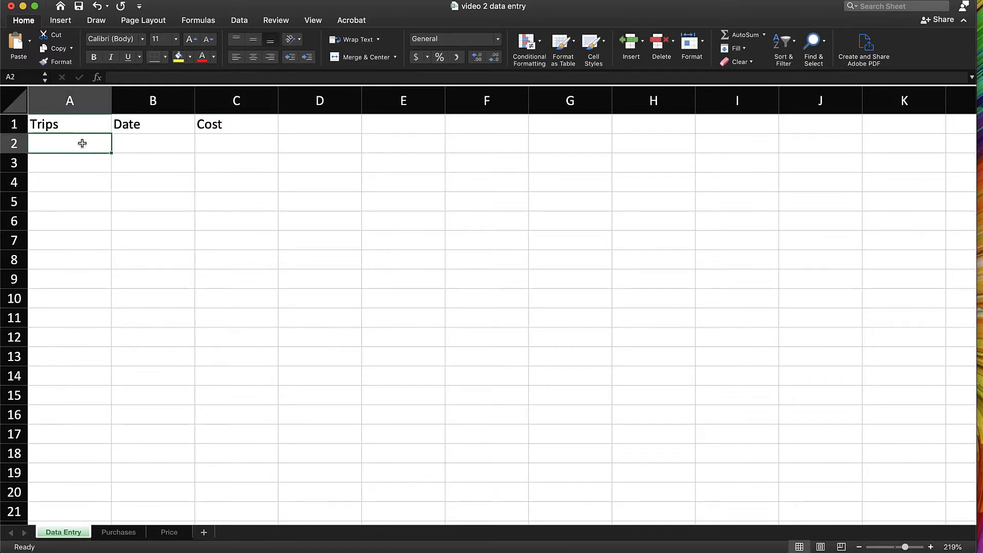
left_click(69, 123)
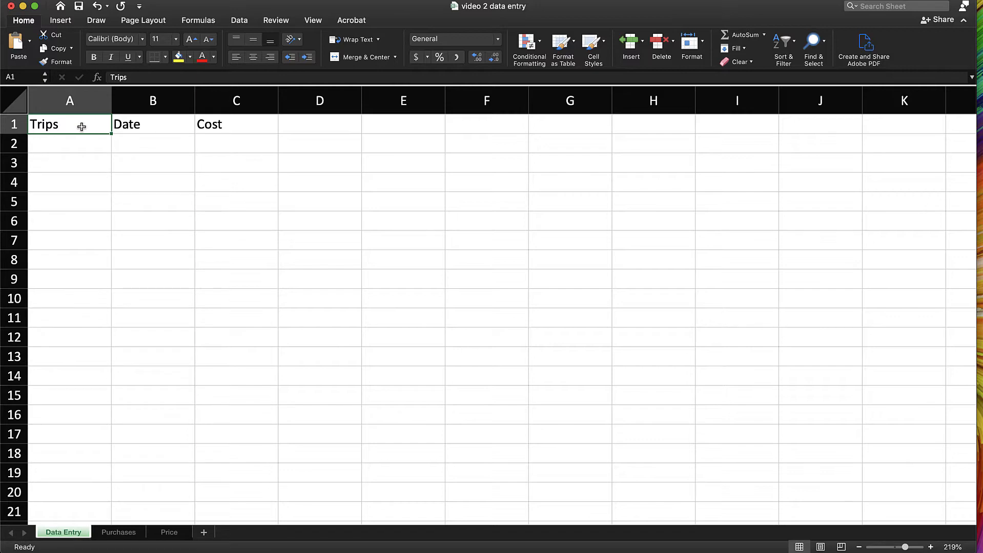
Step: List the trips Salt Lake, Miami and Maryland in A2:A4
left_click(70, 143)
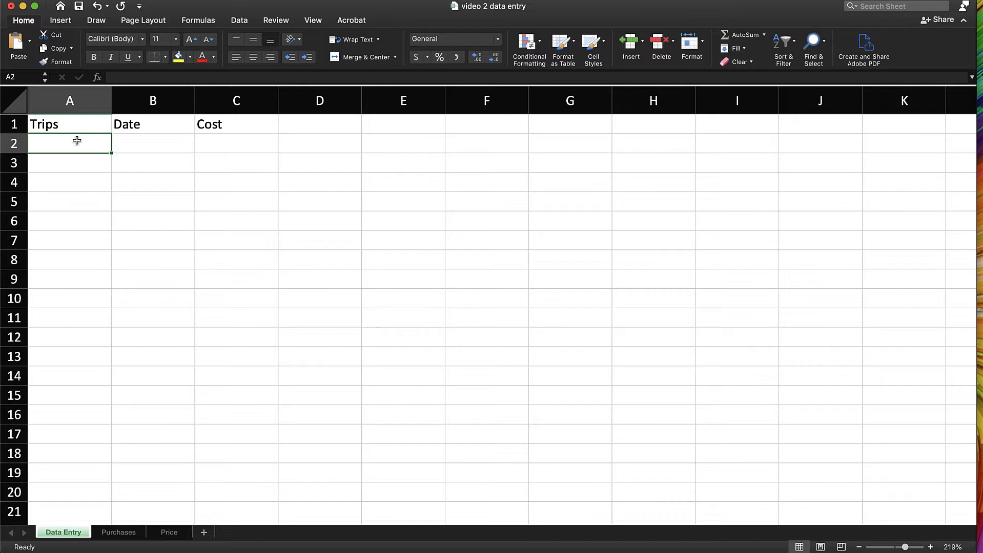
type("Salt Lake")
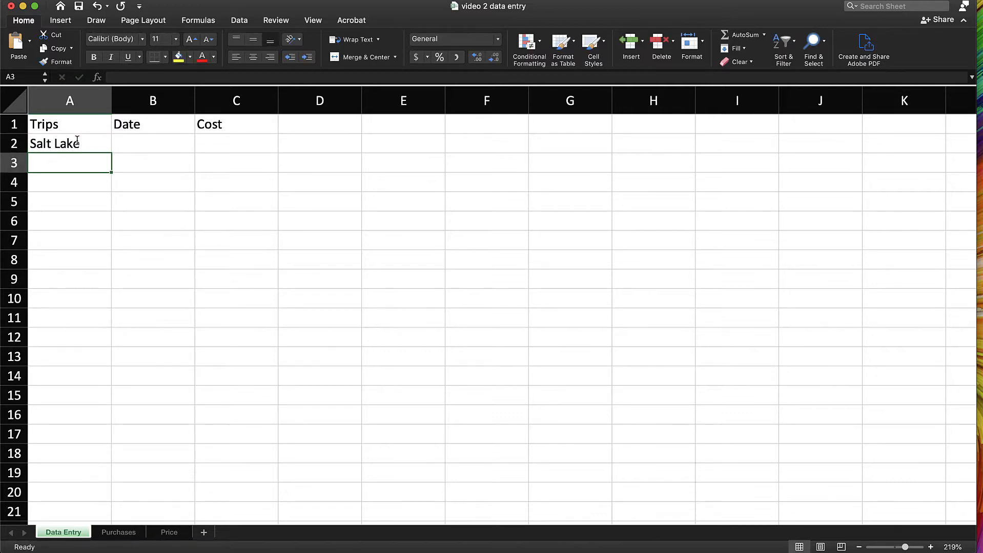
left_click(152, 163)
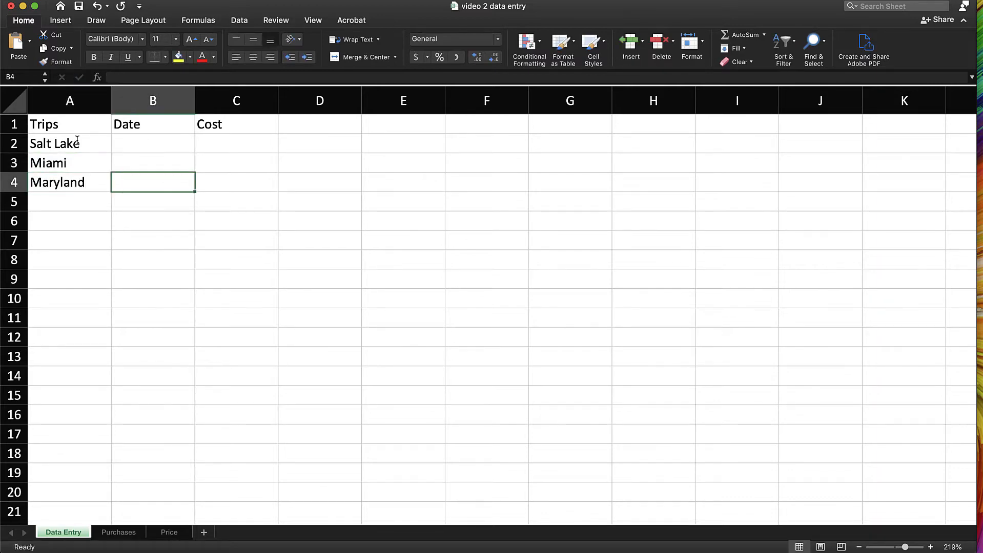
Step: Enter the trip costs 2000, 1500 and 2090 down column C
left_click(235, 144)
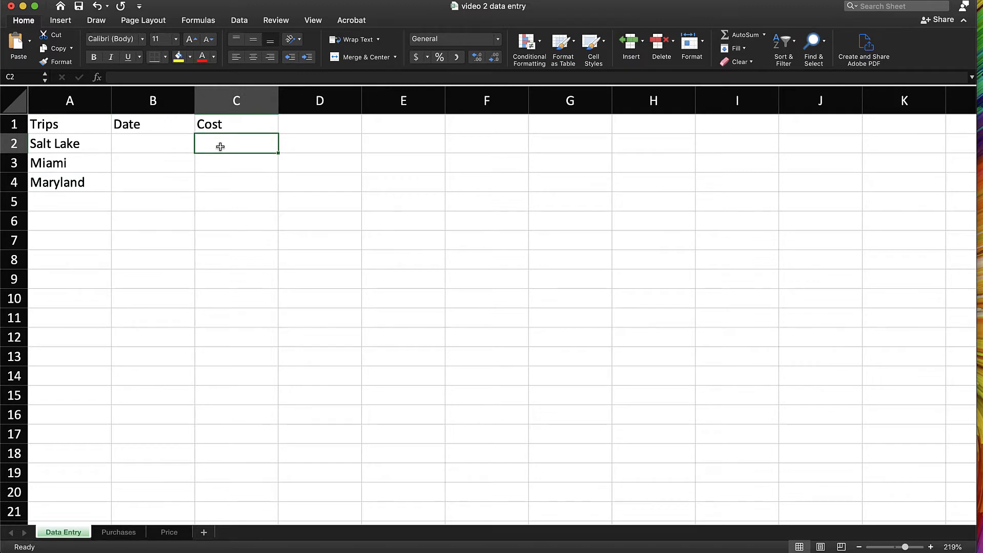
type("2000")
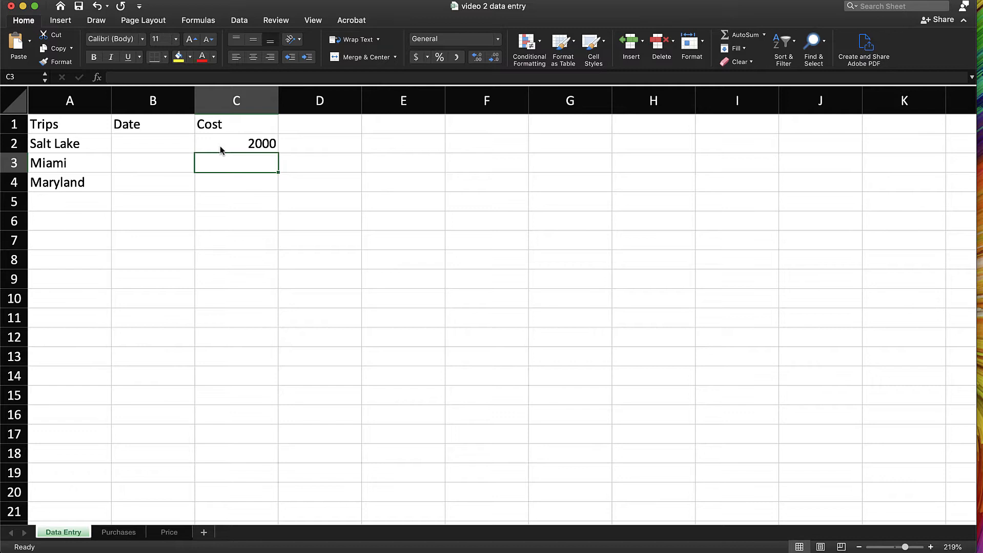
type("1500")
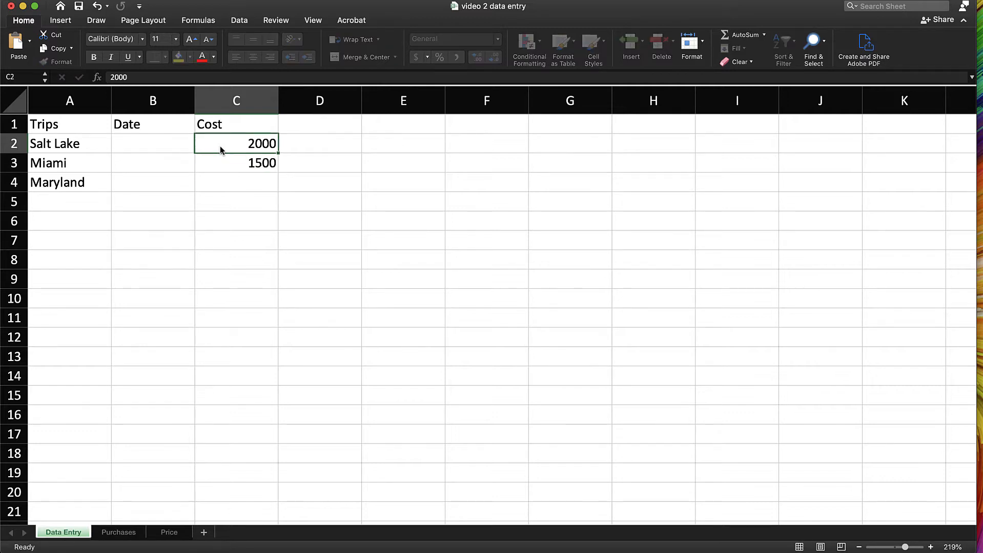
type("2")
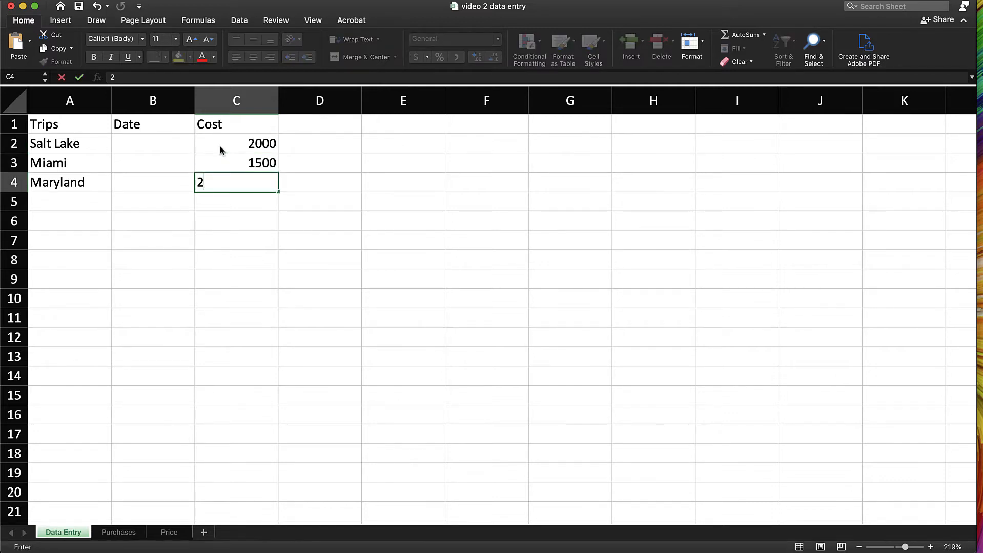
type("o00")
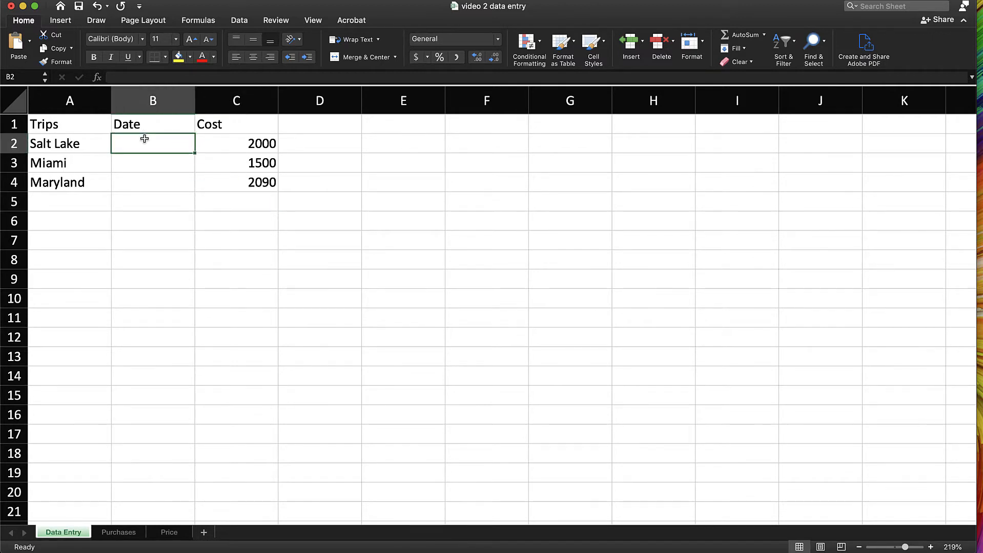
Step: Enter Feb 2 2019 for Salt Lake and 2/21 for Miami under Date
type("Feb")
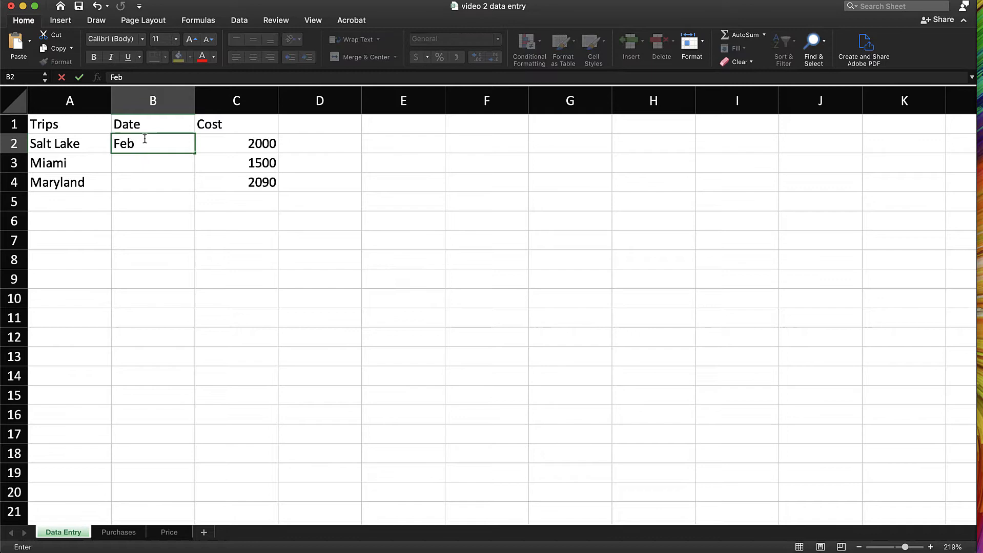
type("2/21/20")
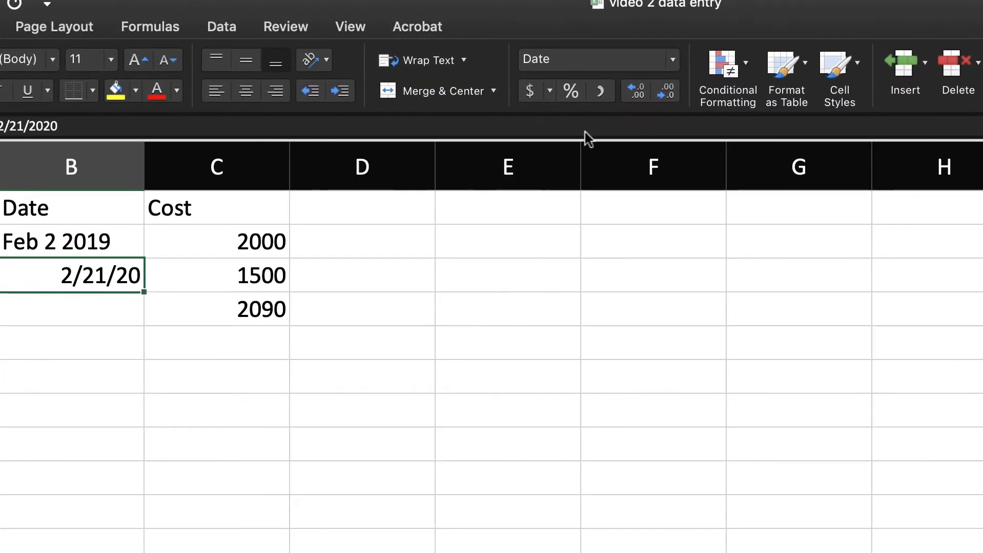
Step: Apply the Number format to the Salt Lake cost so it reads 2000.00
left_click(671, 59)
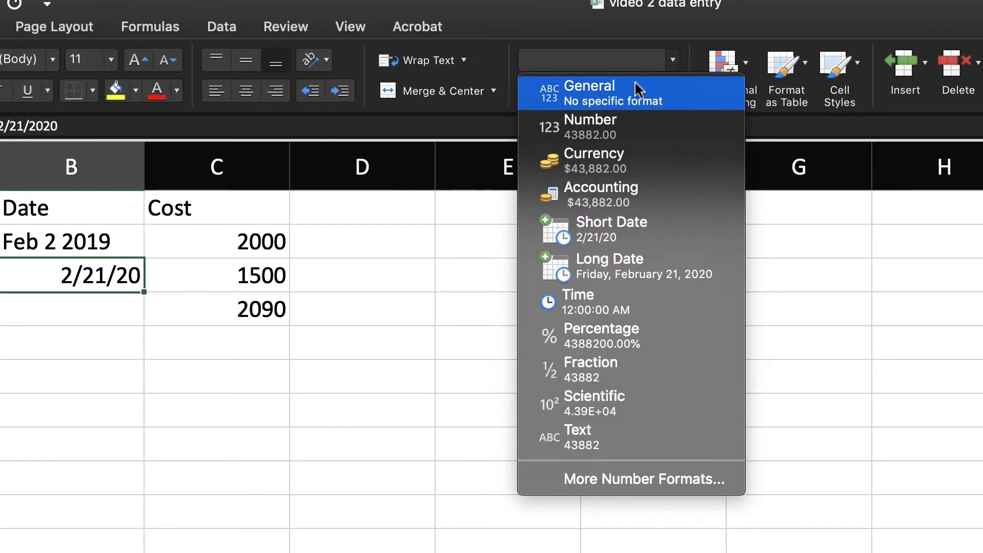
mouse_move(65, 223)
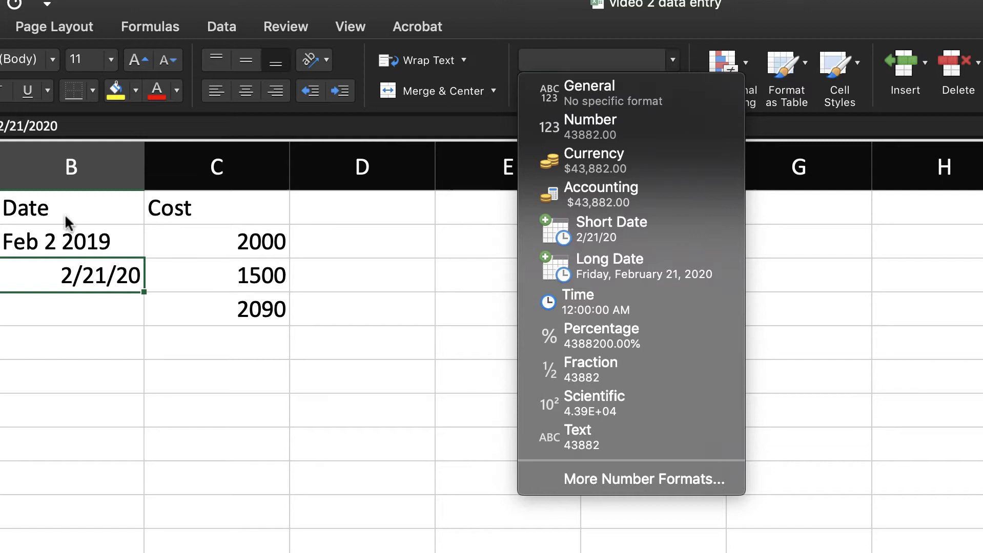
left_click(629, 229)
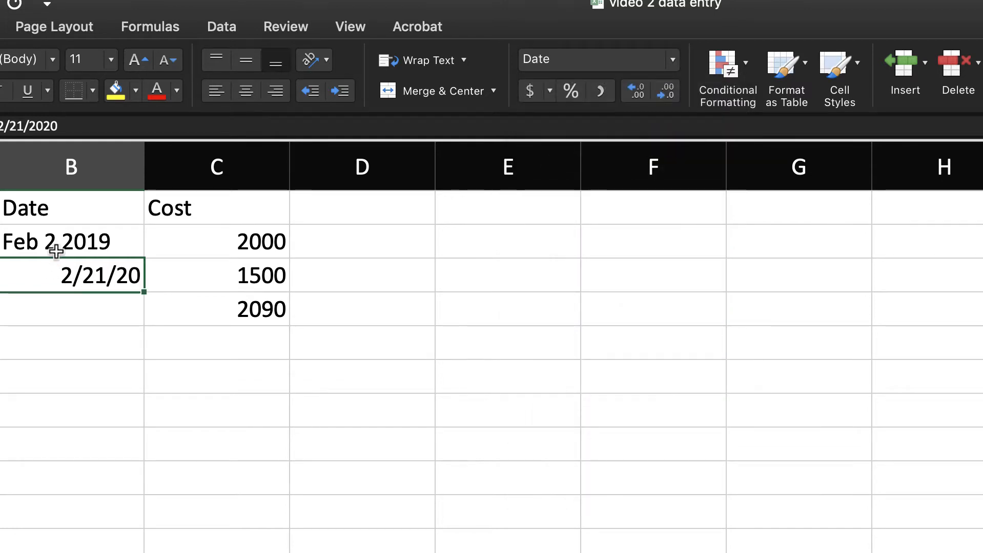
left_click(71, 241)
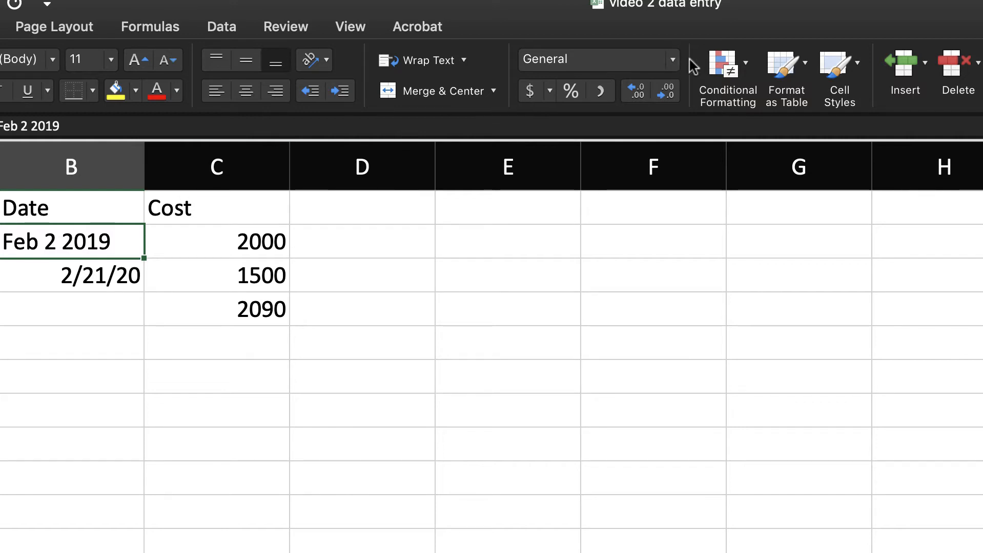
left_click(671, 59)
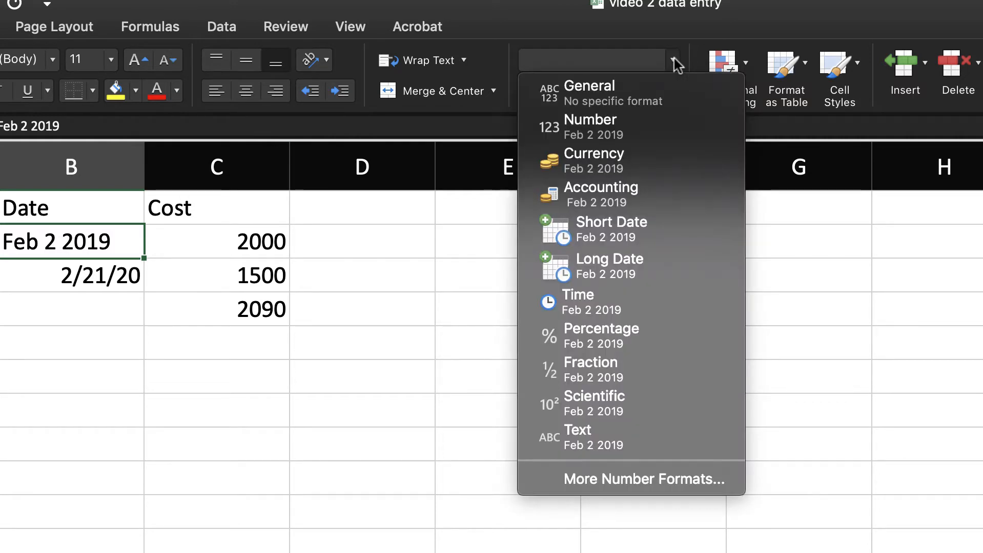
mouse_move(605, 230)
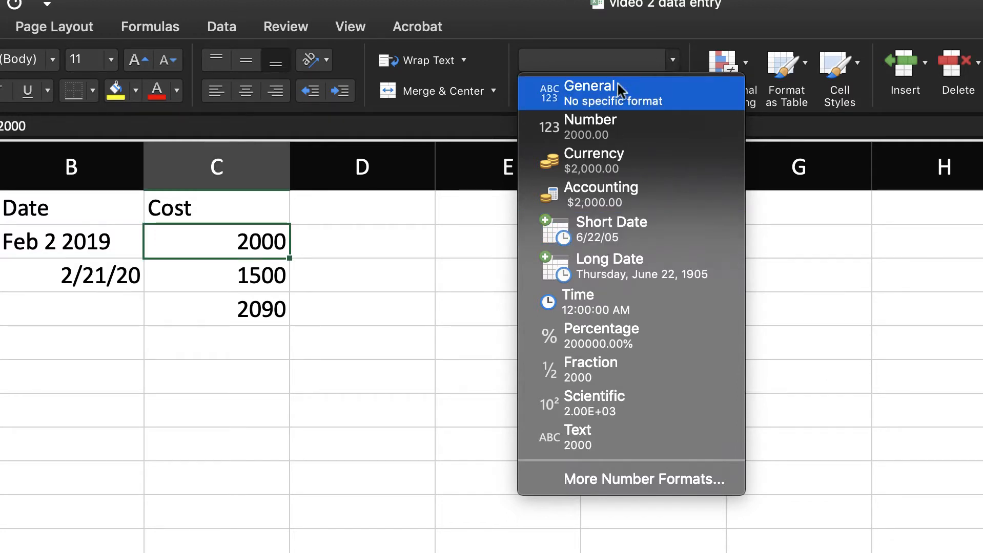
left_click(589, 127)
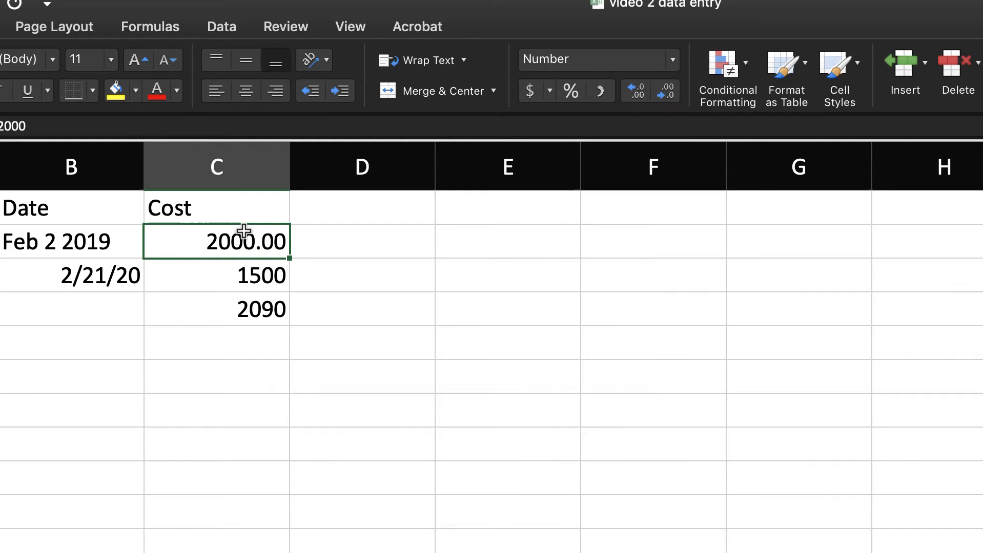
mouse_move(189, 277)
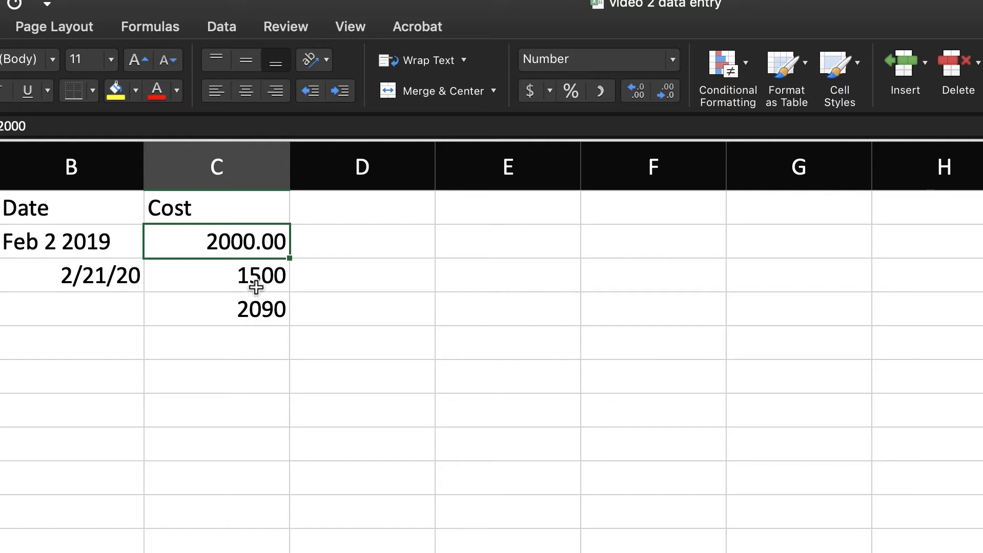
left_click(590, 60)
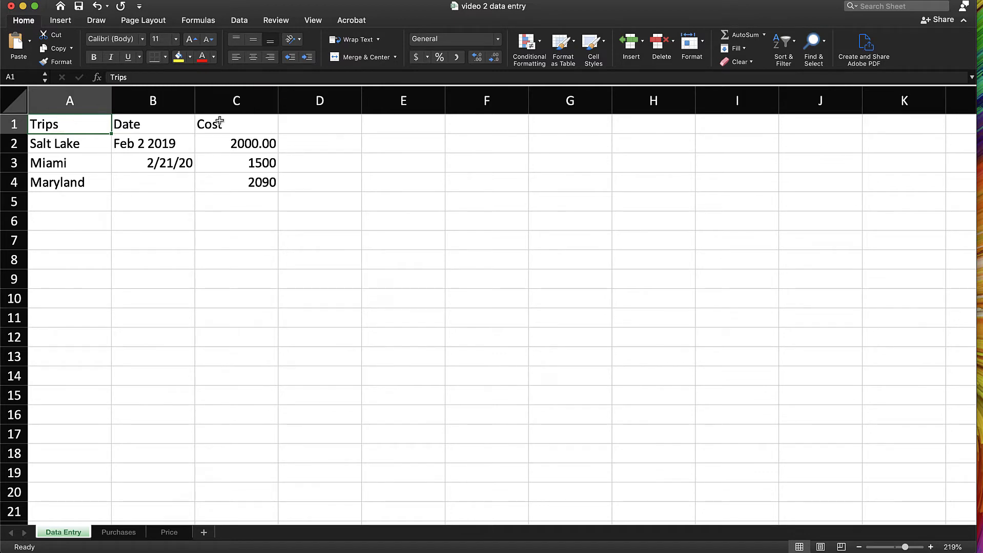
Step: Center the Trips, Date and Cost headers and apply the Heading 1 cell style
left_click_drag(70, 124, 237, 123)
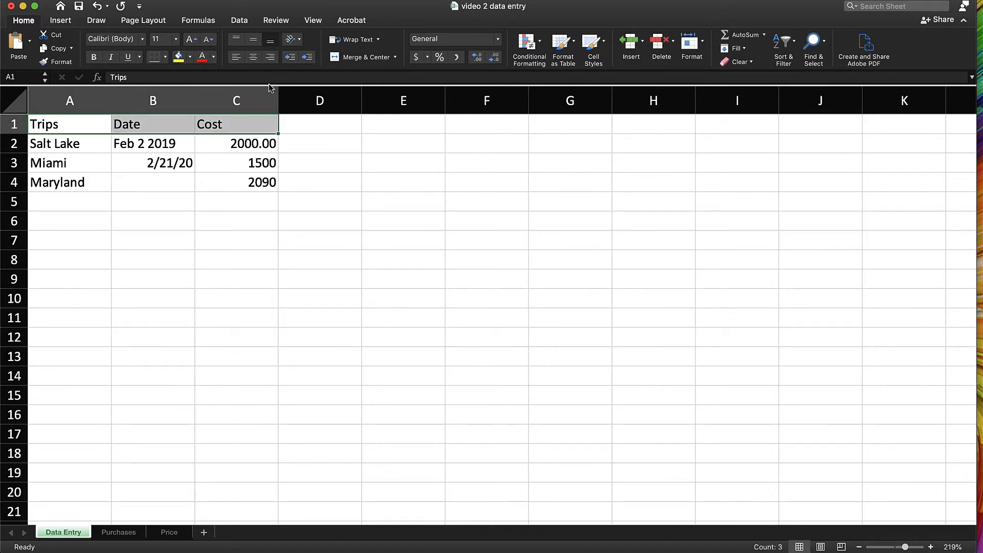
left_click(253, 57)
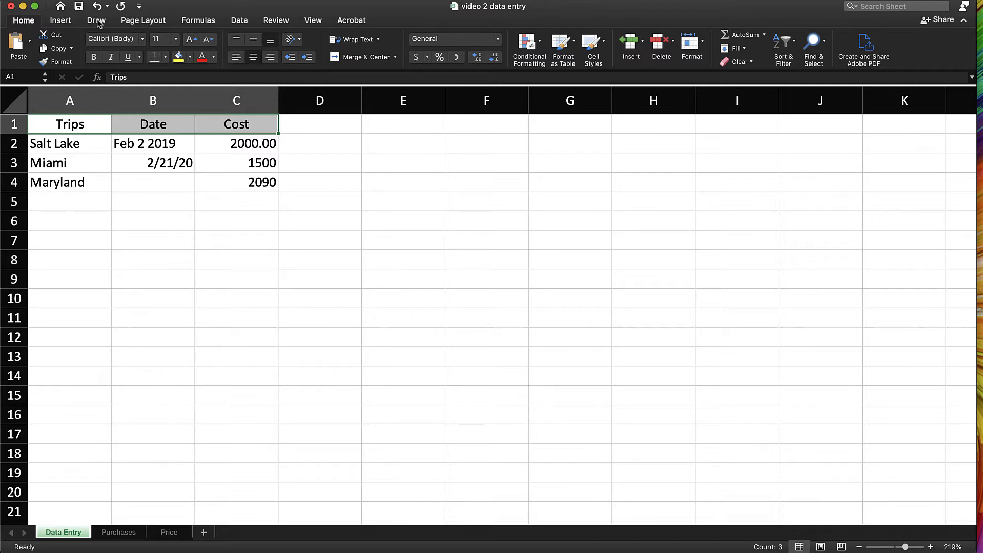
mouse_move(592, 50)
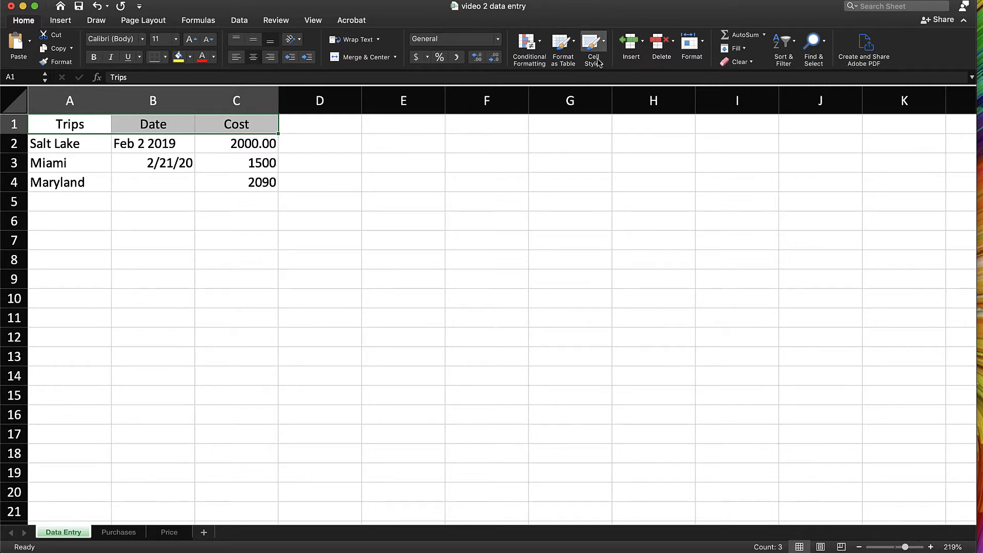
left_click(592, 50)
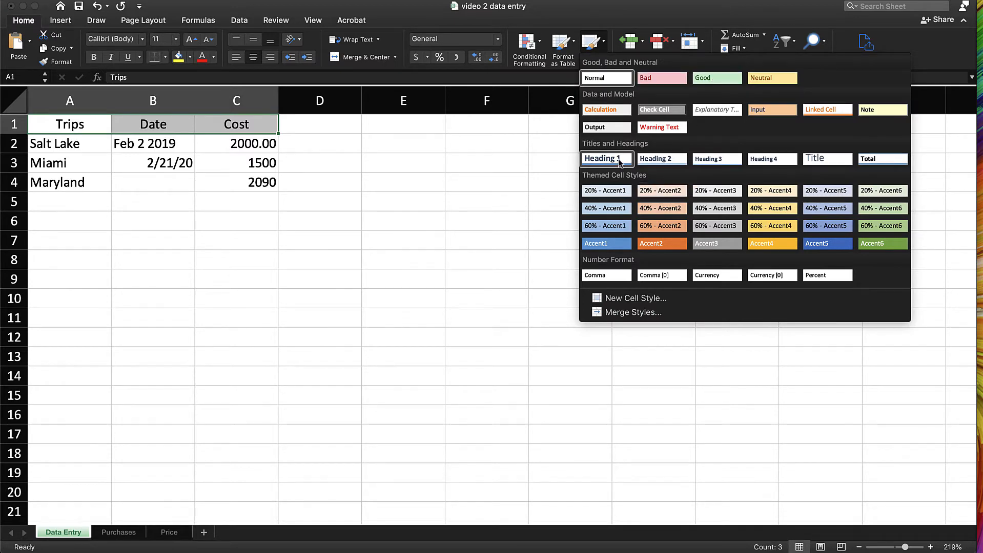
left_click(603, 158)
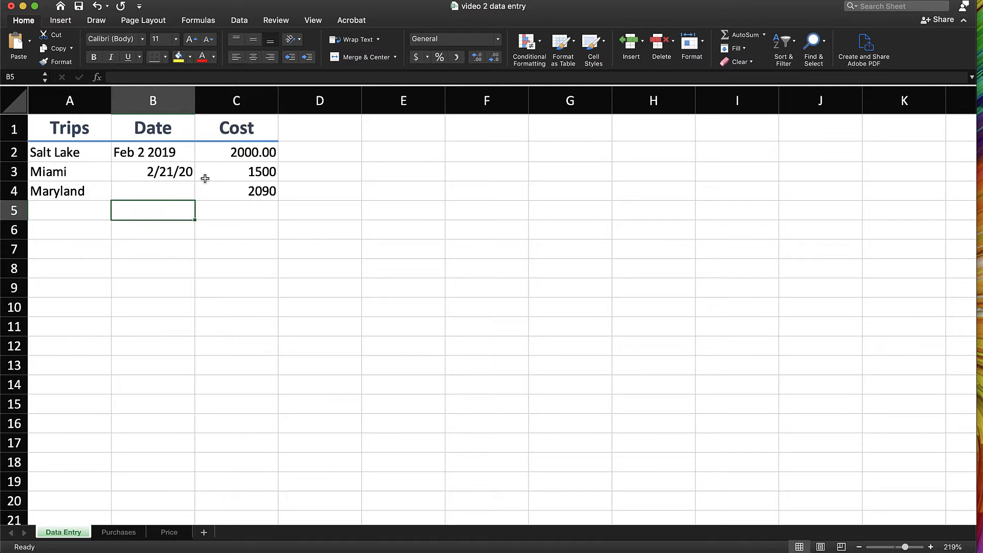
left_click(236, 152)
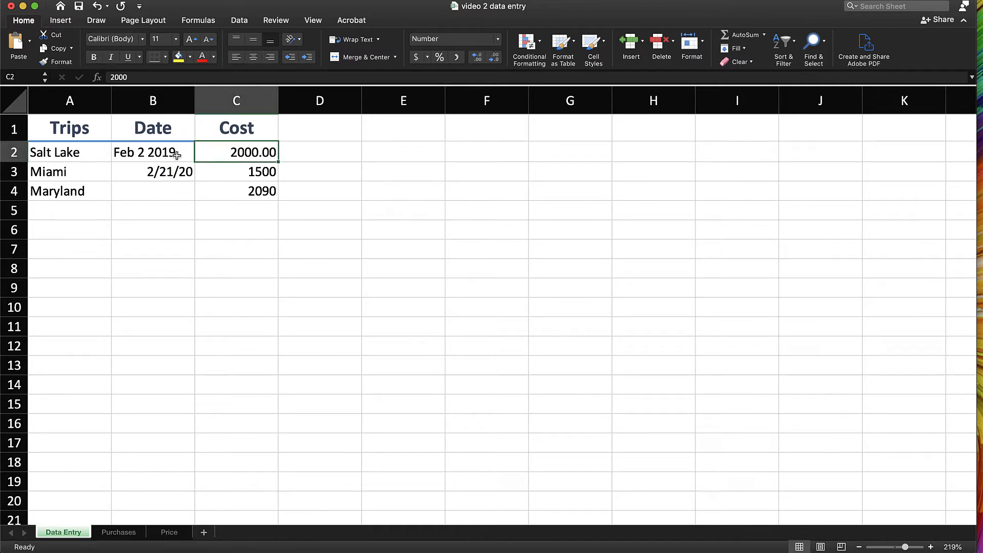
left_click(153, 171)
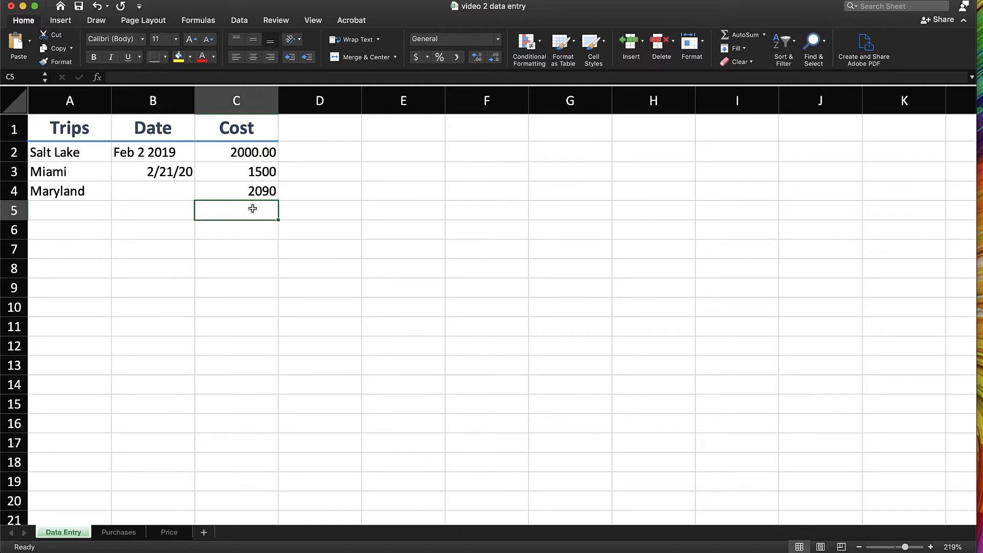
Step: Type =SUM(C2:C4) in C5 to total the three trip costs
type("=SUM(C2:C4")
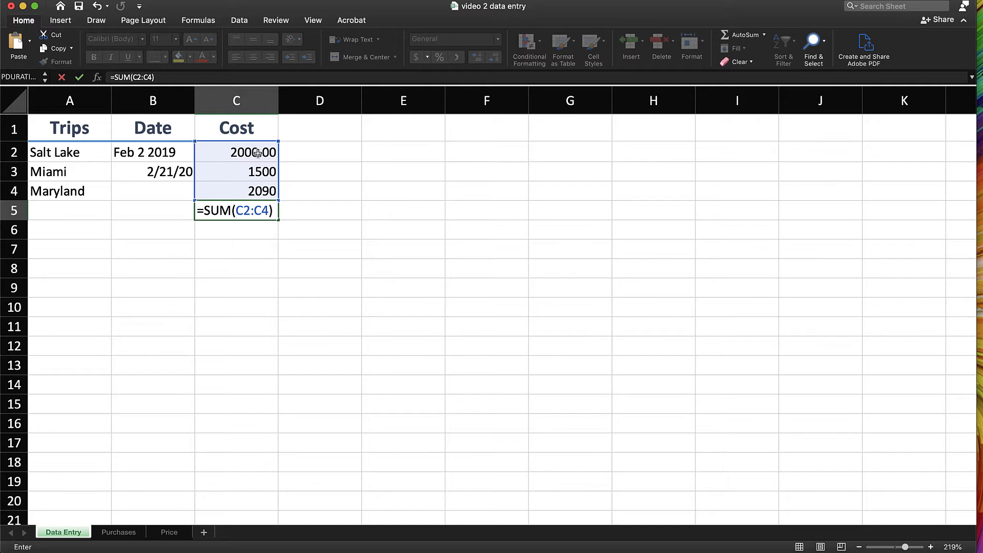
mouse_move(260, 203)
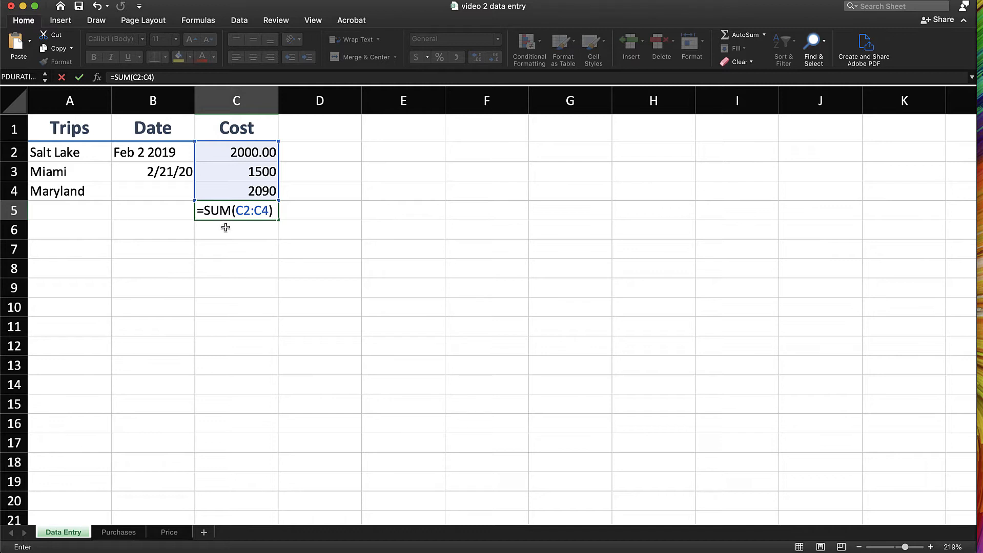
mouse_move(194, 211)
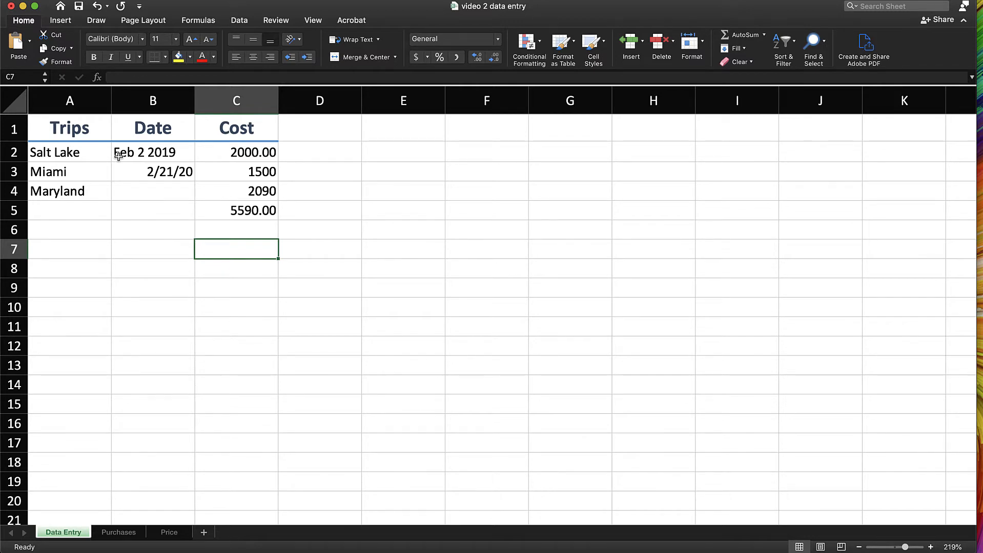
Step: Copy the C5 total into E5 and enter 20 in E2, showing 20.00
left_click(236, 127)
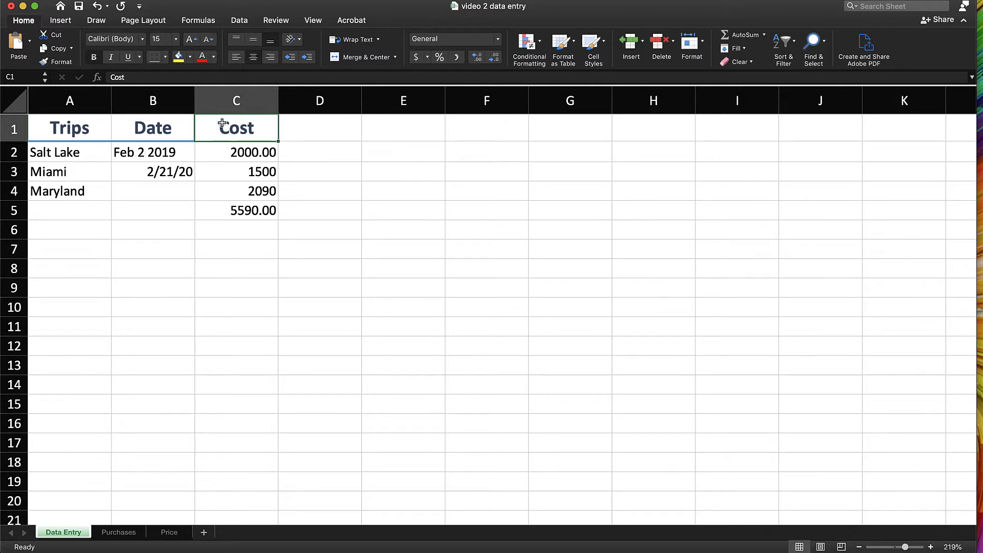
left_click(237, 210)
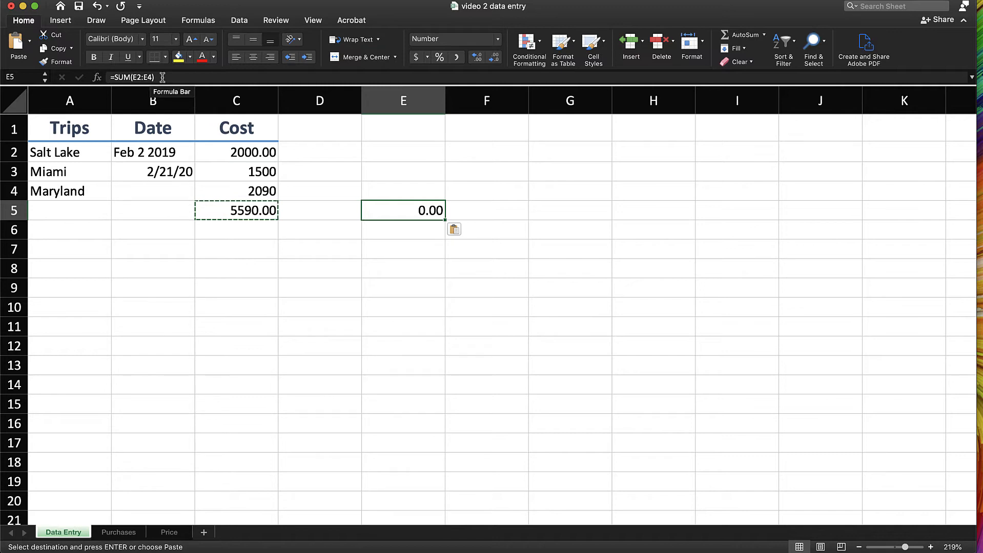
left_click(403, 152)
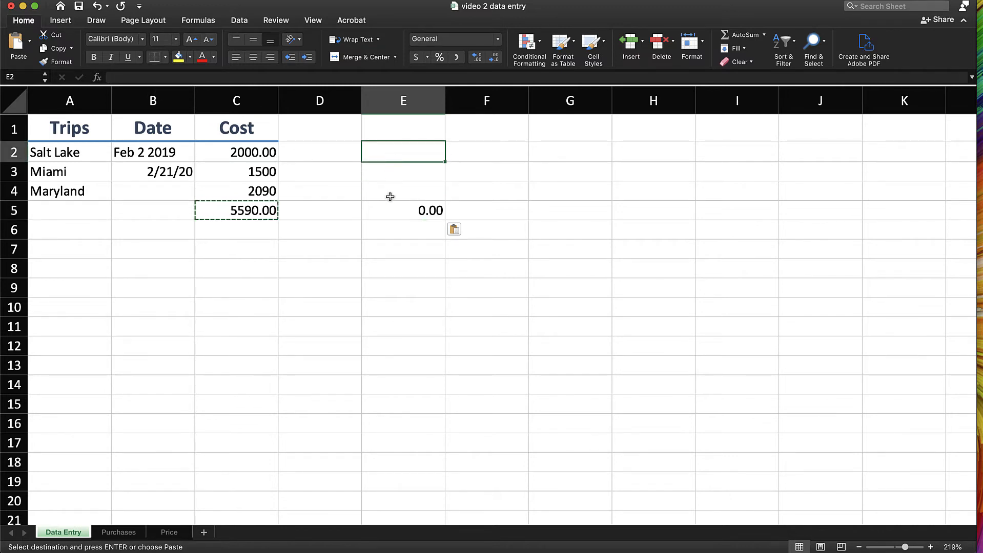
type("20")
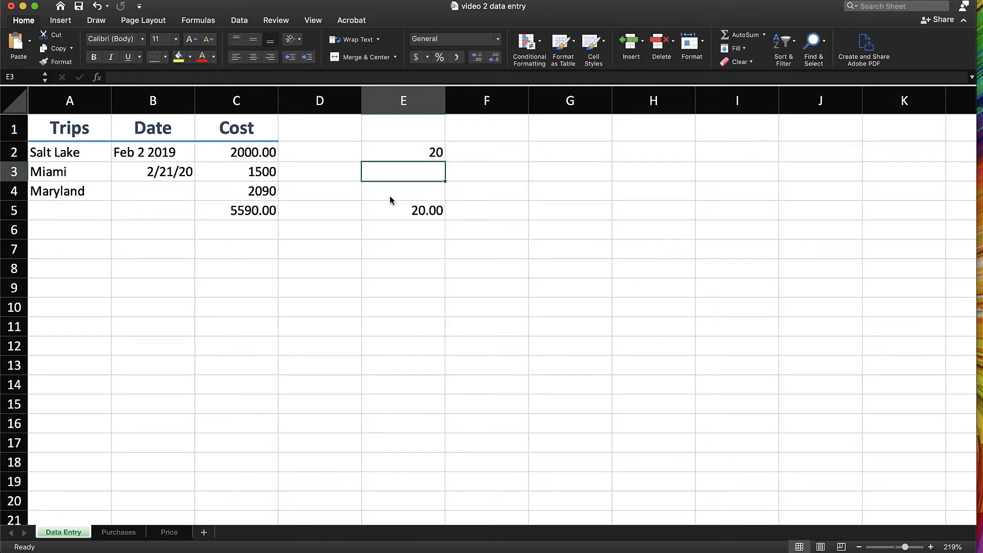
left_click(237, 210)
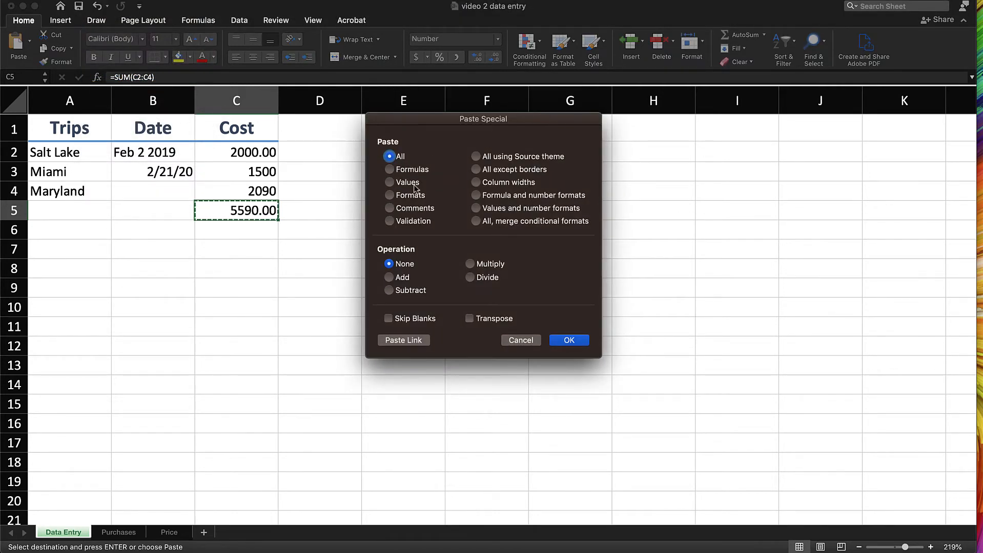
Step: Paste the C5 total back as values only, leaving the fixed number 5590
left_click(390, 181)
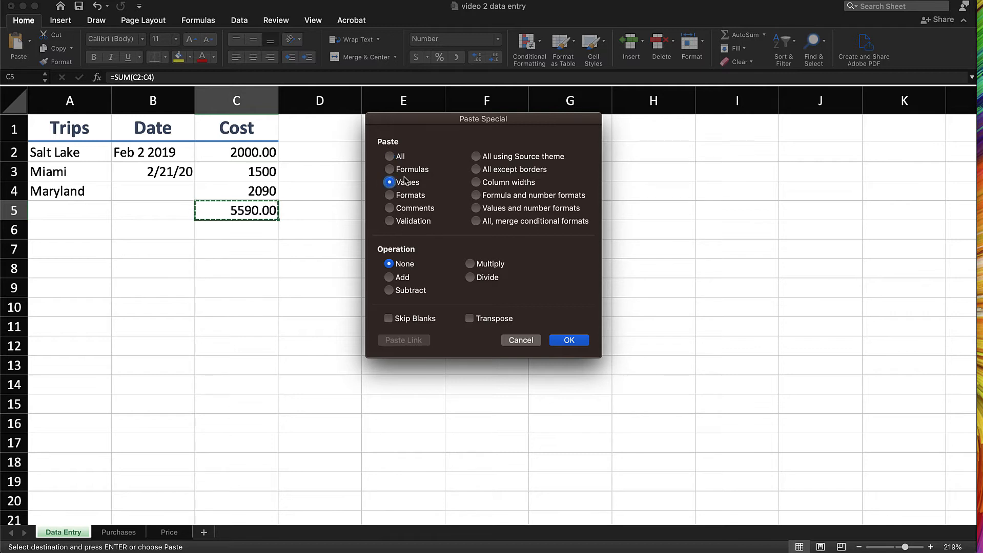
mouse_move(407, 193)
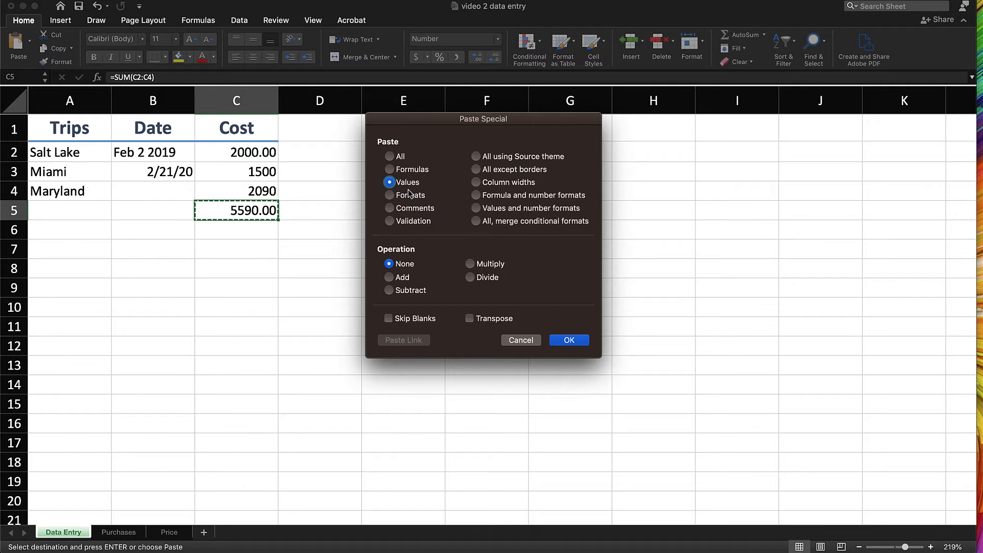
mouse_move(523, 149)
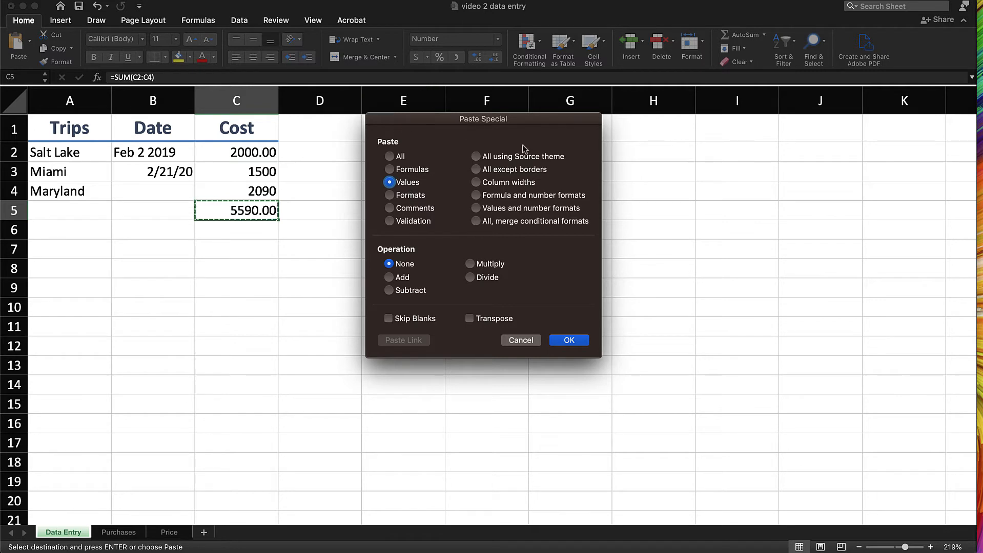
mouse_move(546, 295)
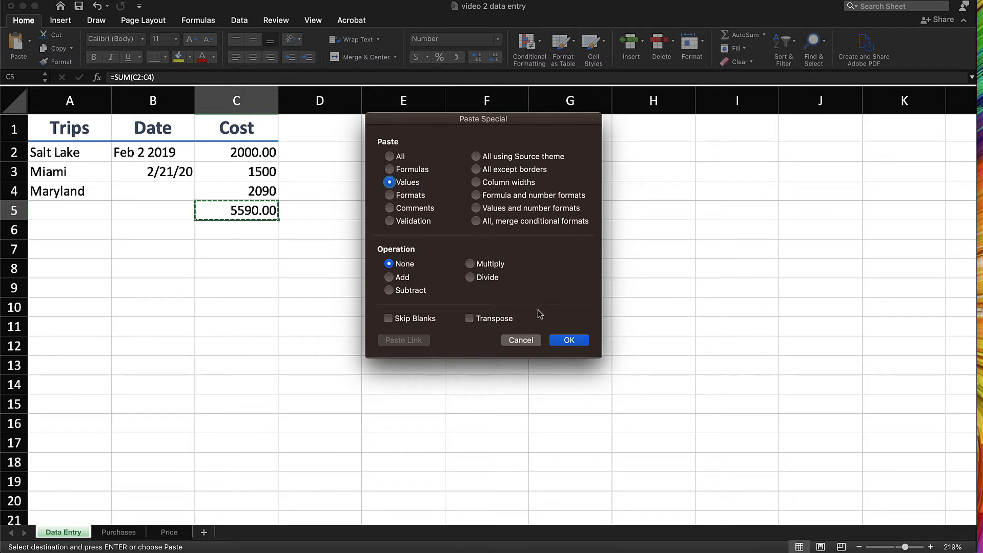
left_click(568, 341)
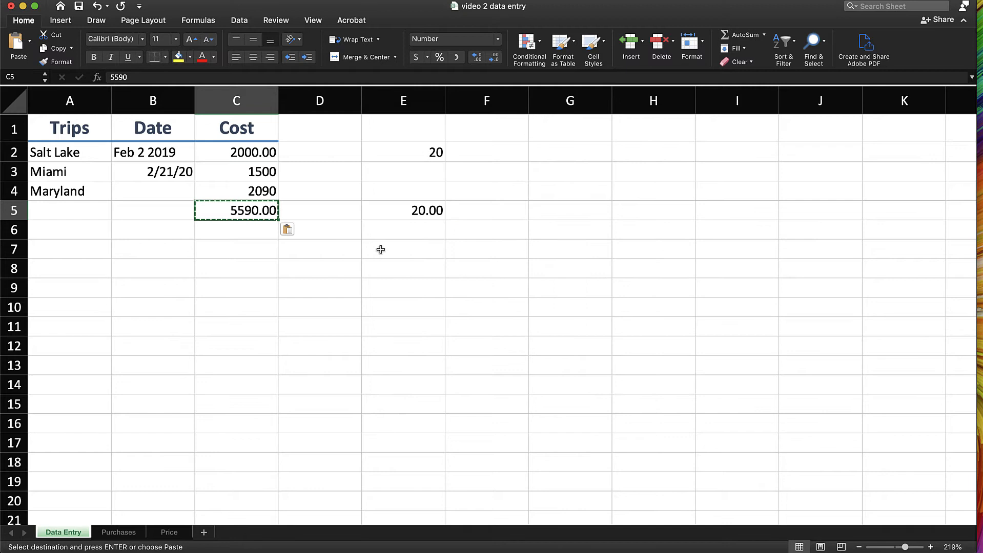
left_click(69, 287)
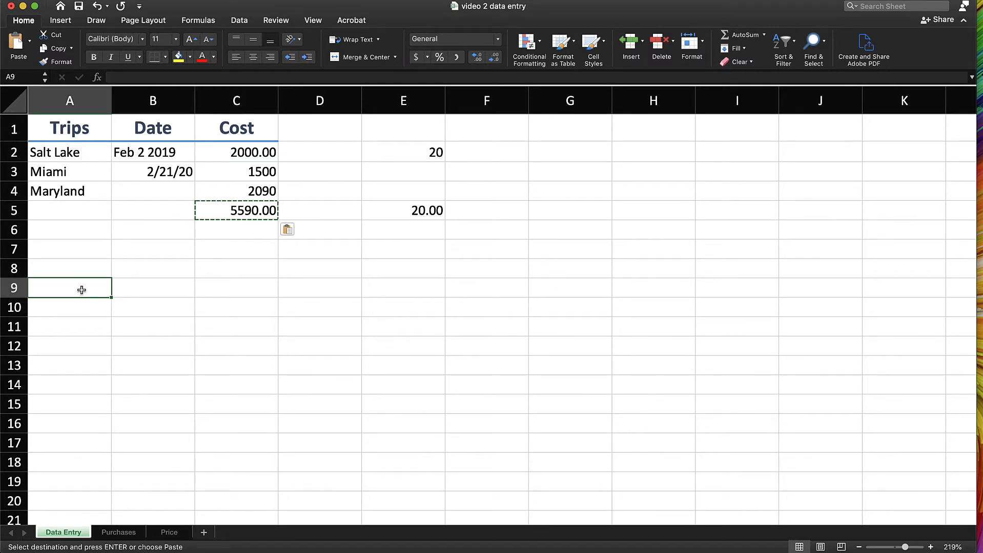
Step: Add an Attendance heading in A9 and autofill dates 1/2/21 through 1/16/21 beneath
type("A")
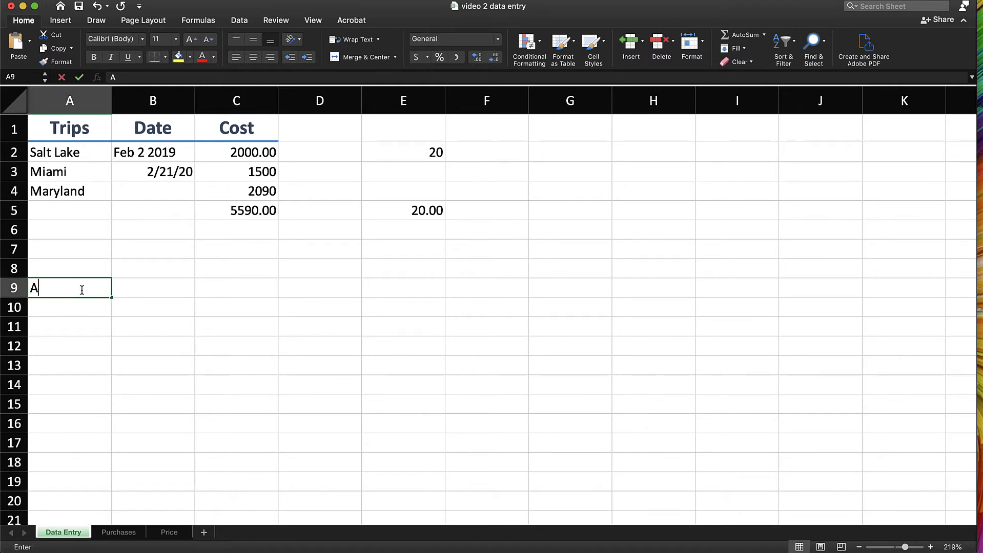
type("tet")
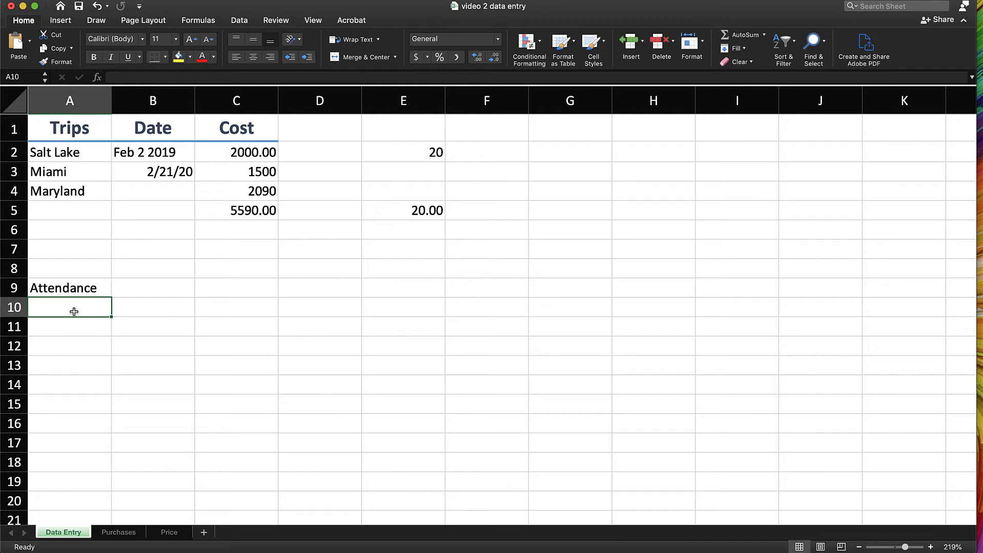
type("1/2/21")
left_click(70, 326)
type("1/3/21")
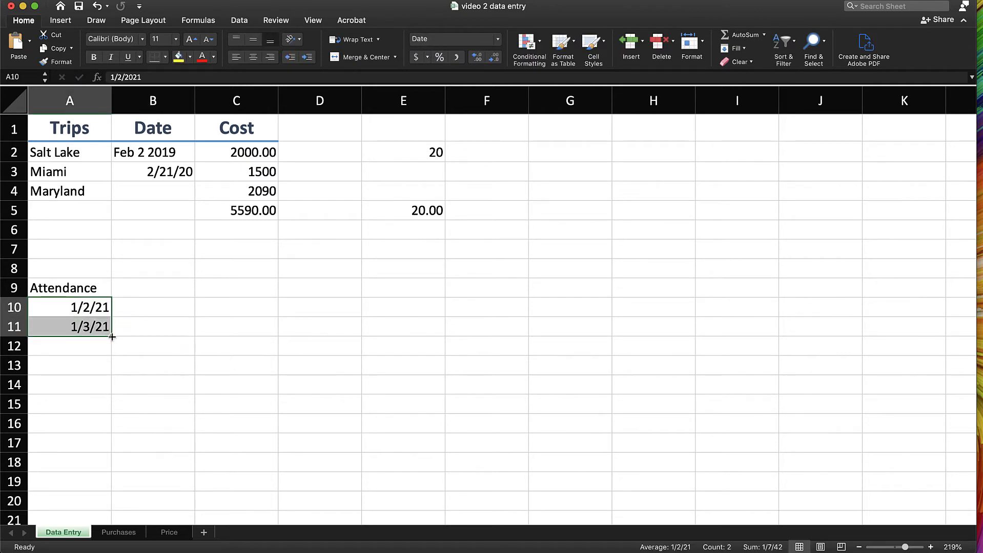
left_click_drag(113, 337, 113, 451)
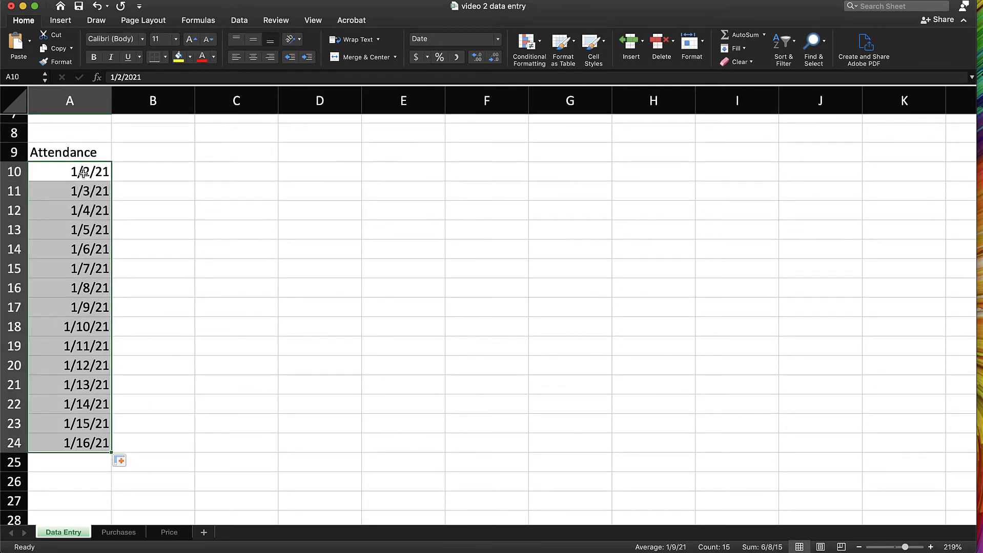
right_click(74, 307)
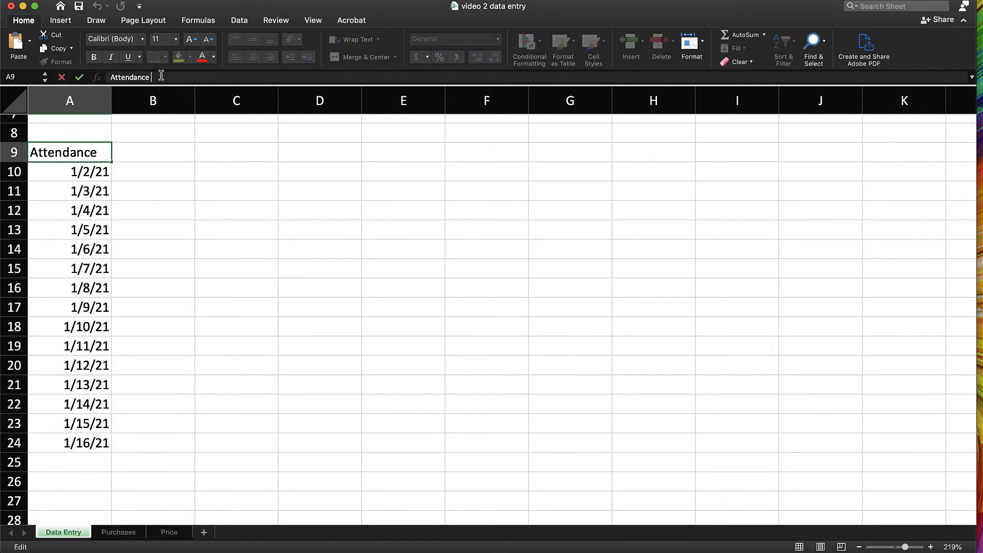
Step: Change the row 9 heading to 'Attendance Lab Hours', then view the Purchases sheet
type("Lab Hours")
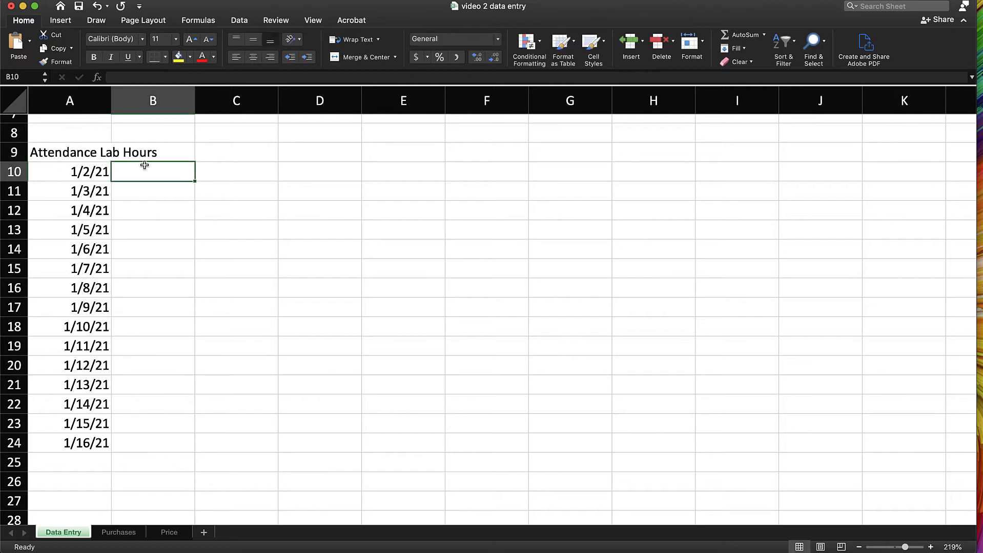
left_click(70, 153)
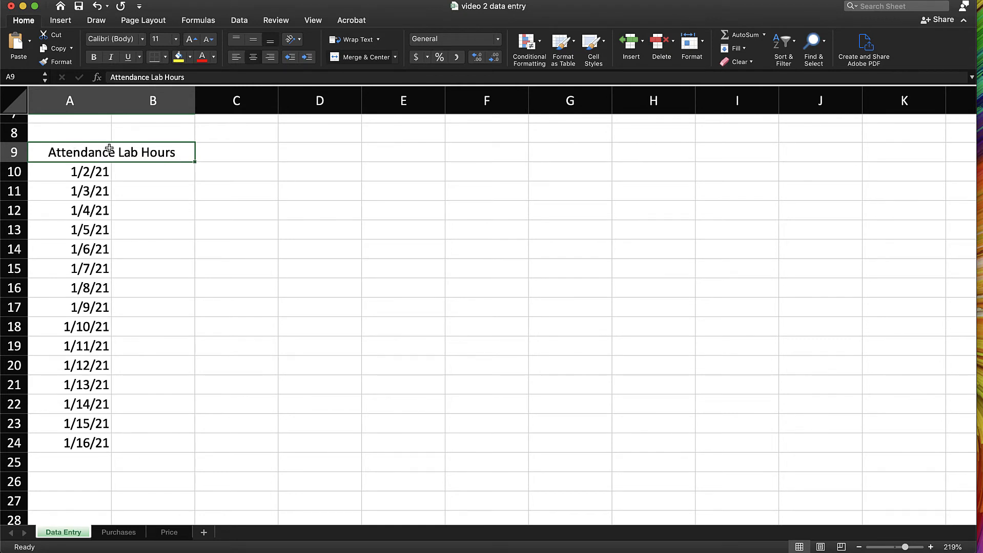
scroll("down", 3)
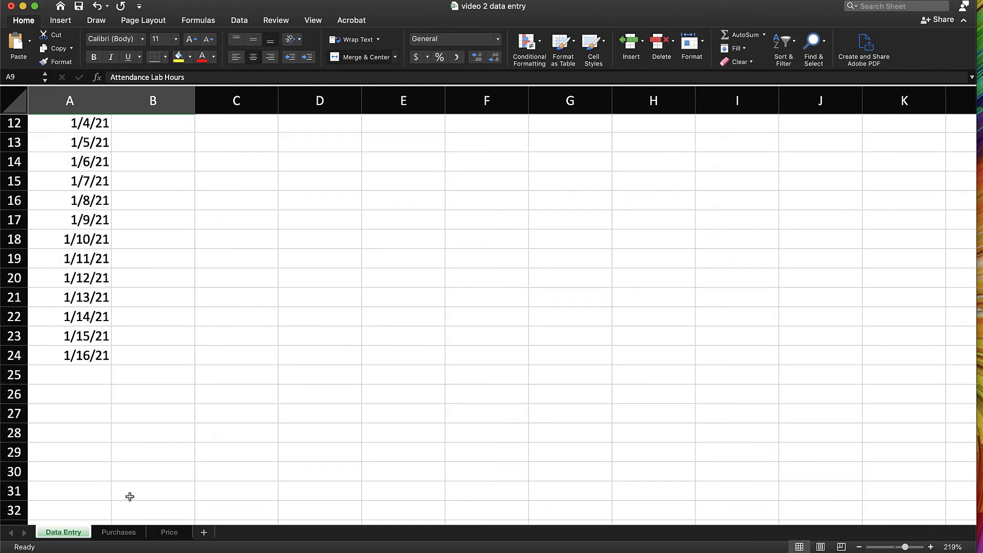
mouse_move(98, 528)
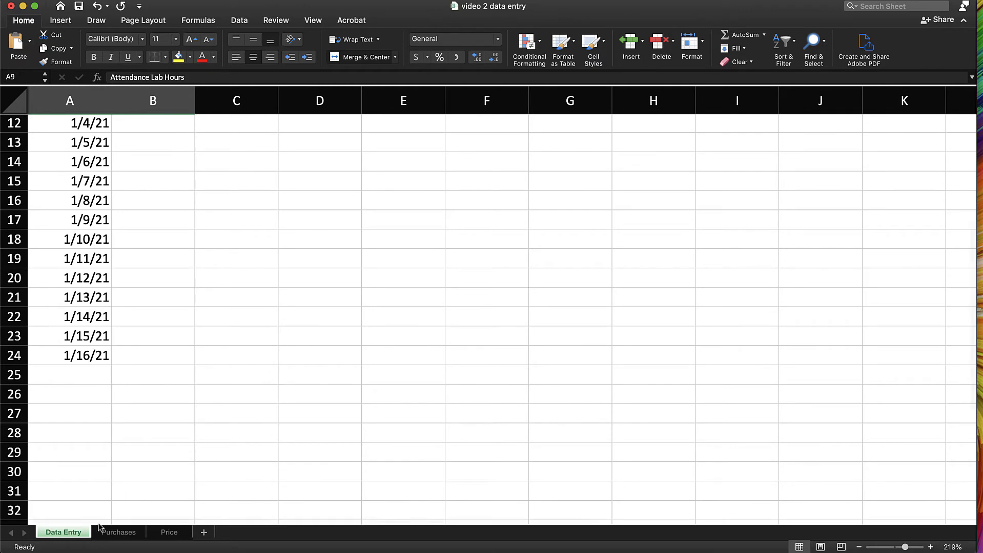
left_click(118, 531)
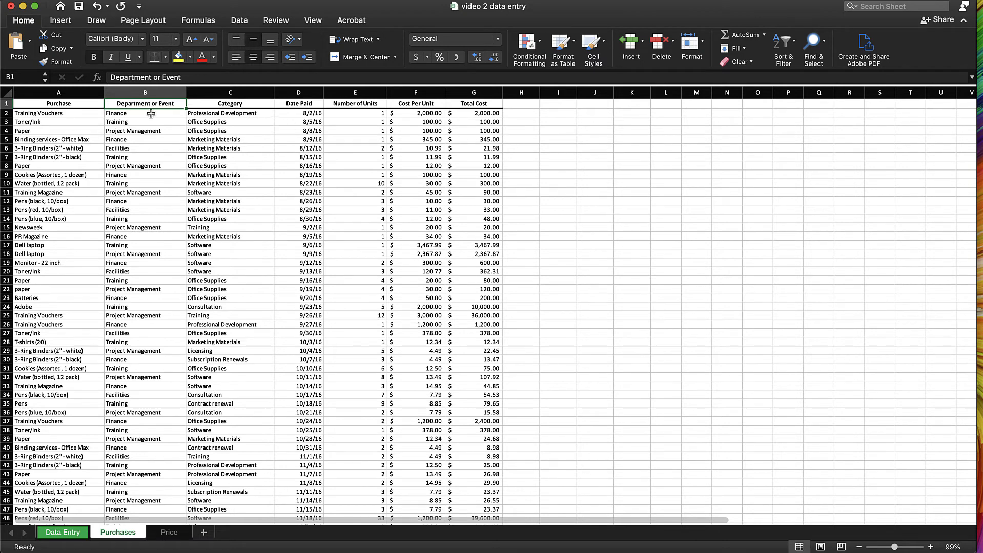
Step: Select the Department or Event column and open the sort options to sort A to Z
left_click(145, 92)
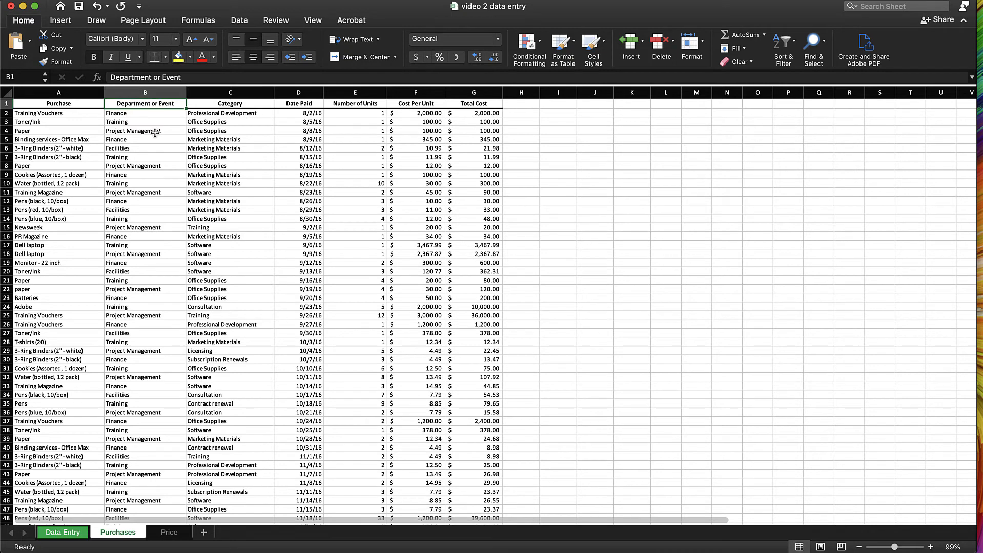
left_click(145, 92)
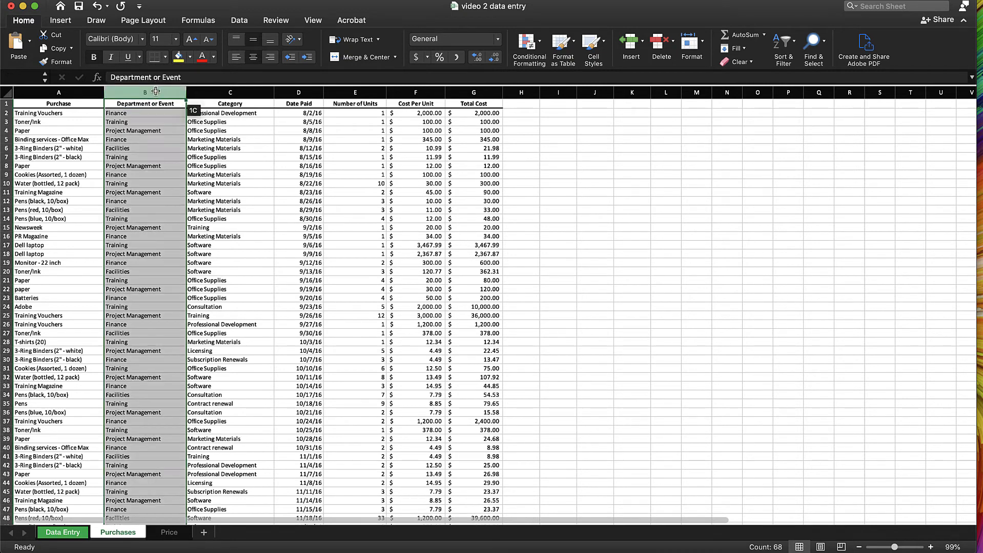
left_click(145, 104)
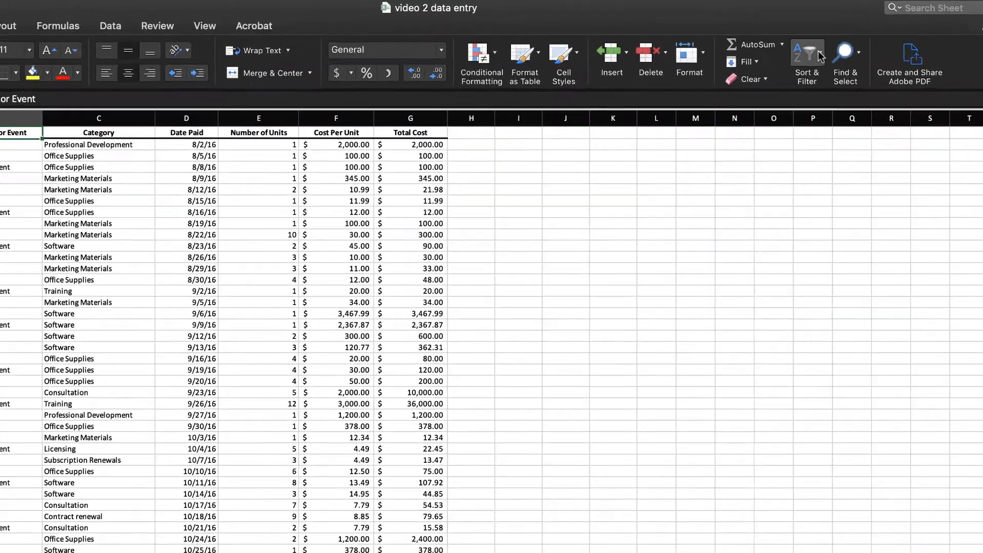
left_click(808, 55)
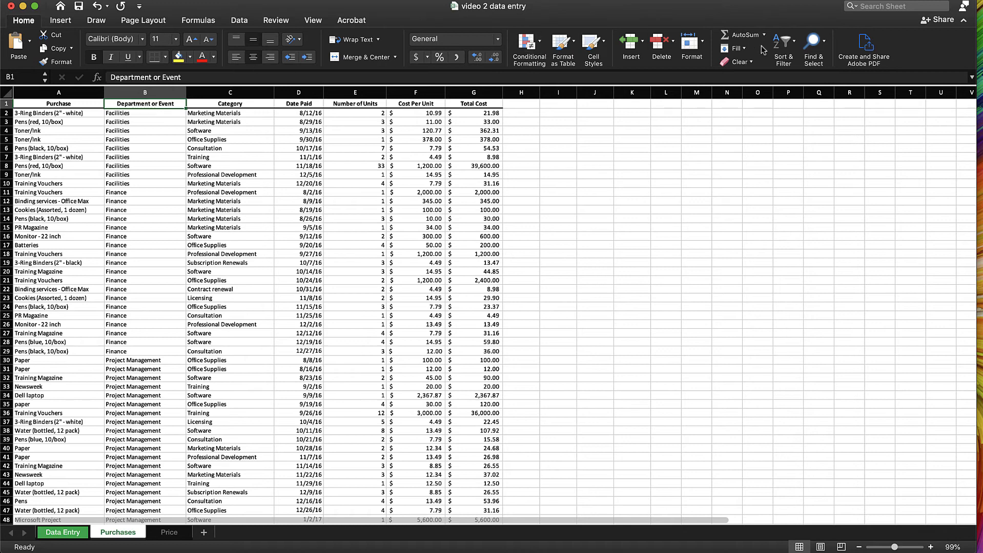
Step: Sort the Department or Event column Z to A, expanding the selection to the whole table
left_click(145, 92)
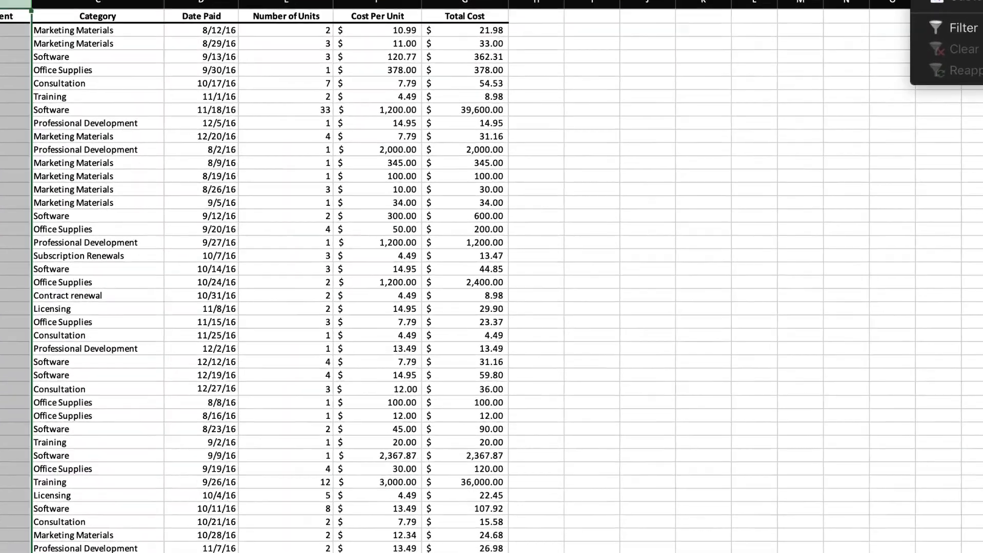
left_click(963, 28)
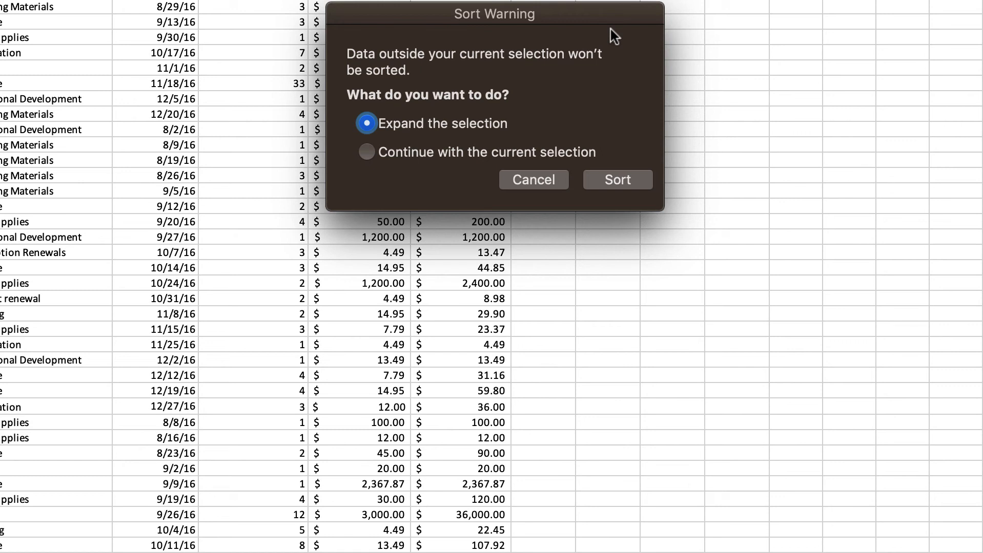
mouse_move(486, 76)
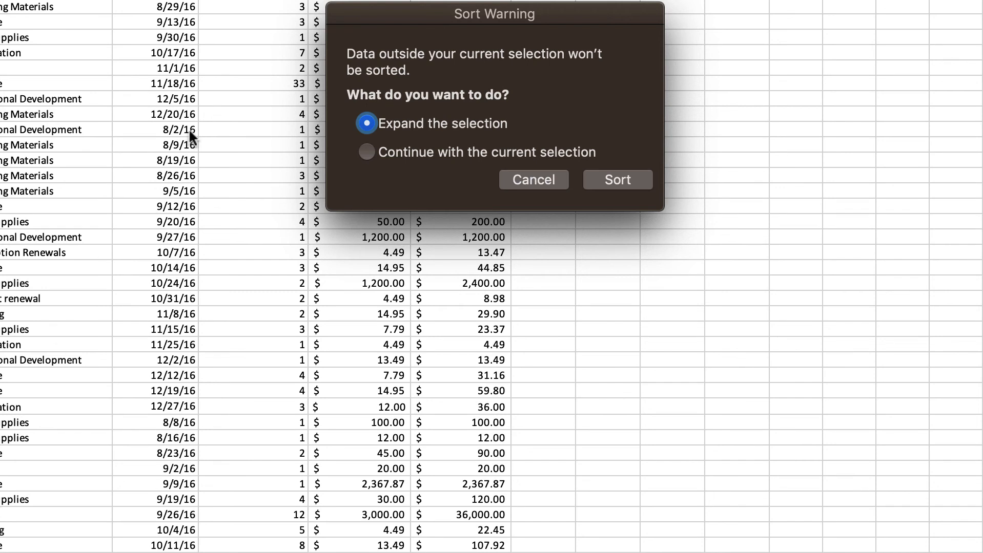
mouse_move(461, 141)
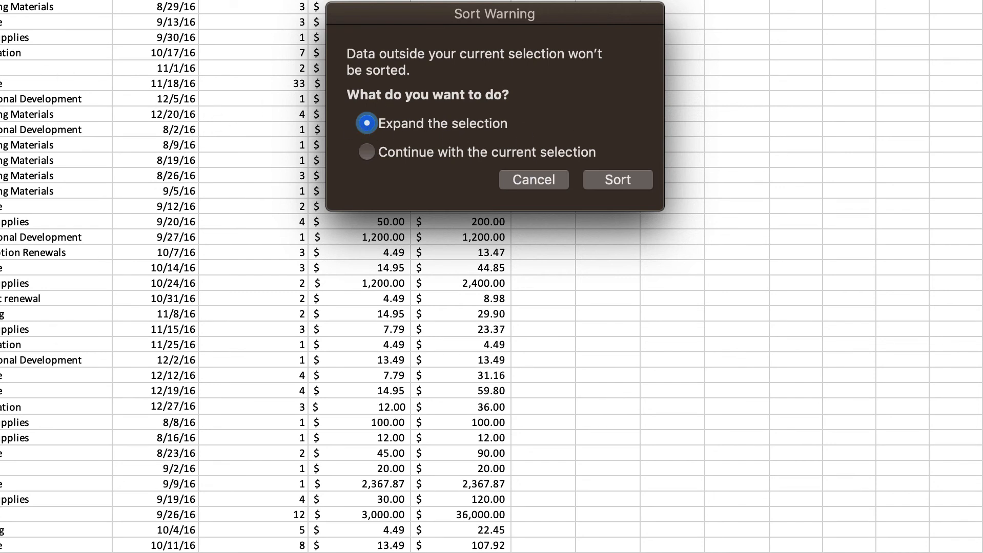
mouse_move(253, 8)
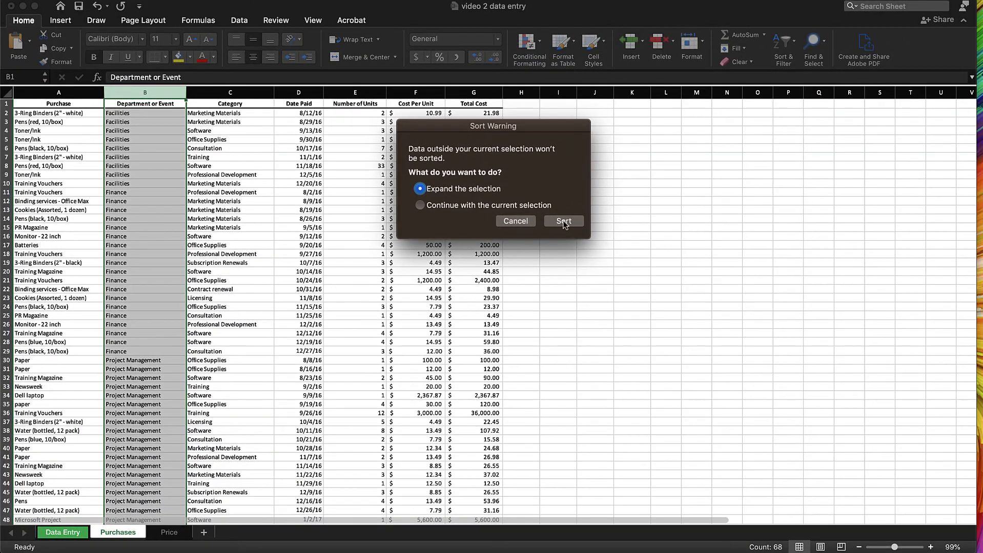
left_click(563, 221)
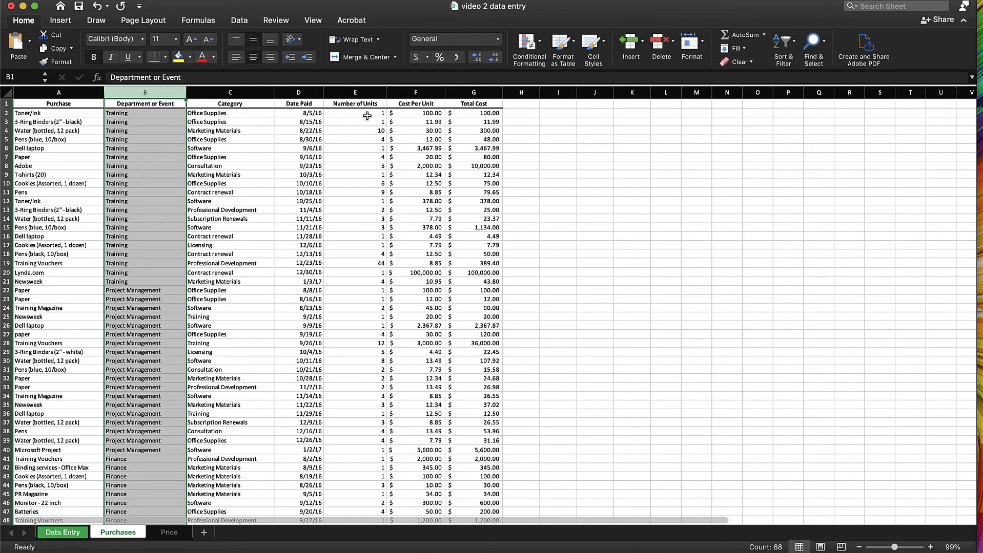
mouse_move(249, 186)
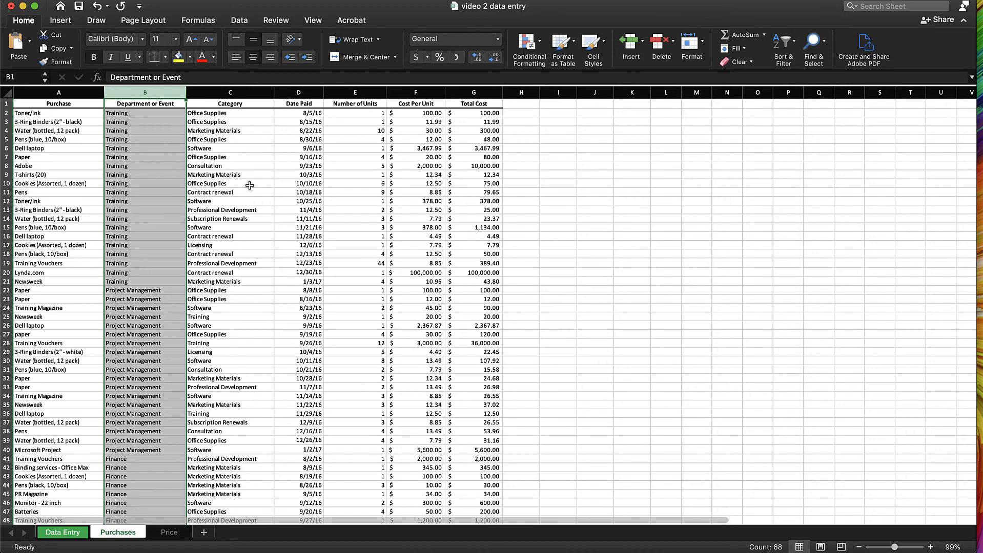
mouse_move(368, 236)
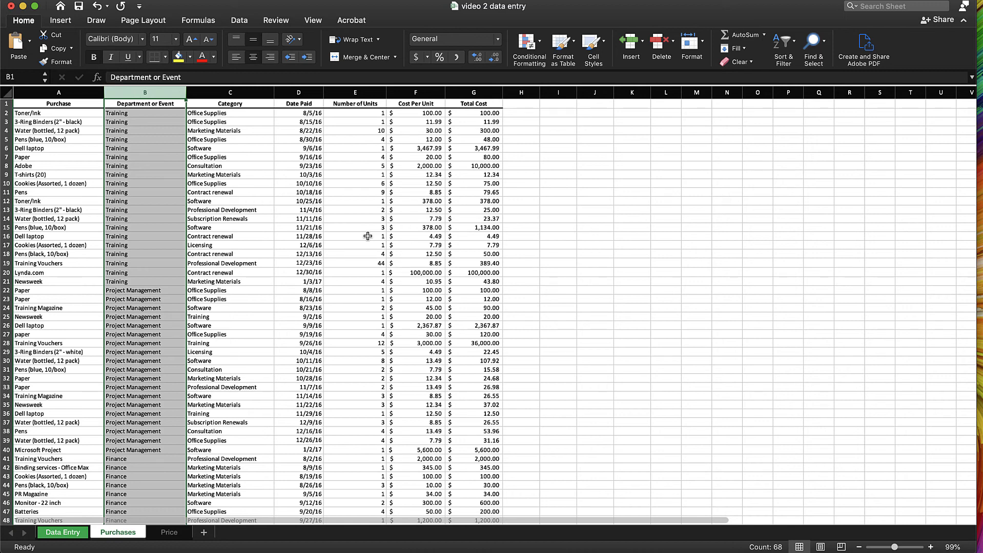
mouse_move(77, 154)
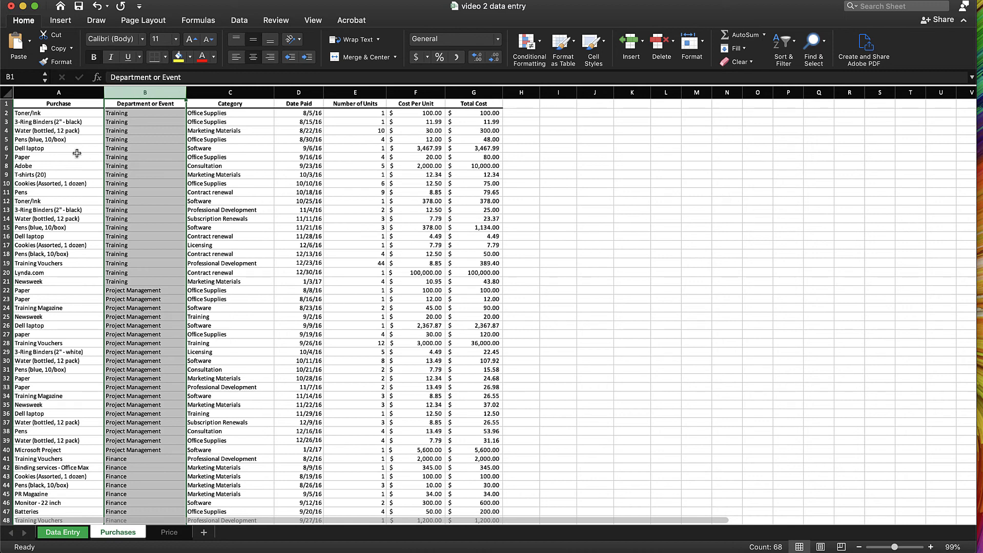
mouse_move(59, 121)
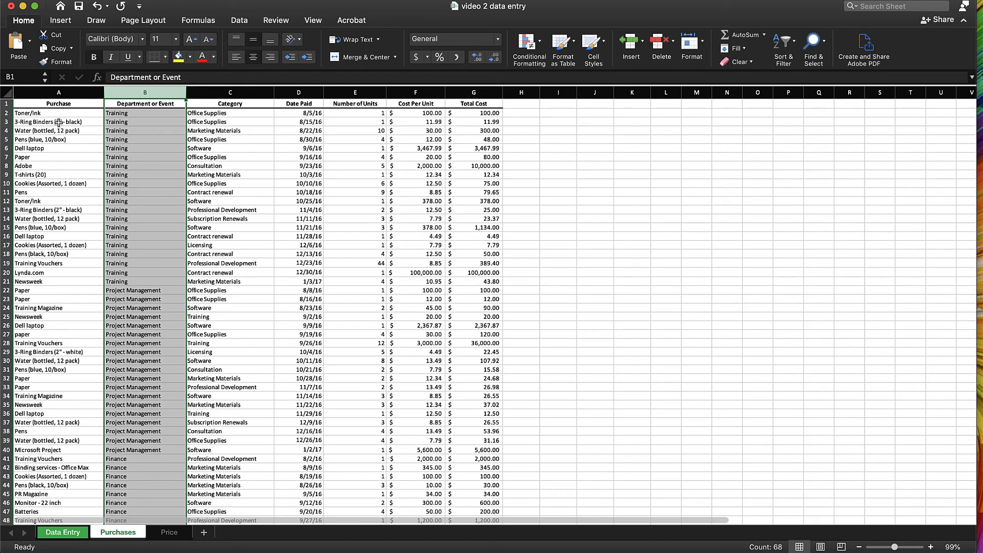
Step: Set up a workbook-wide Find for 2"
left_click(230, 282)
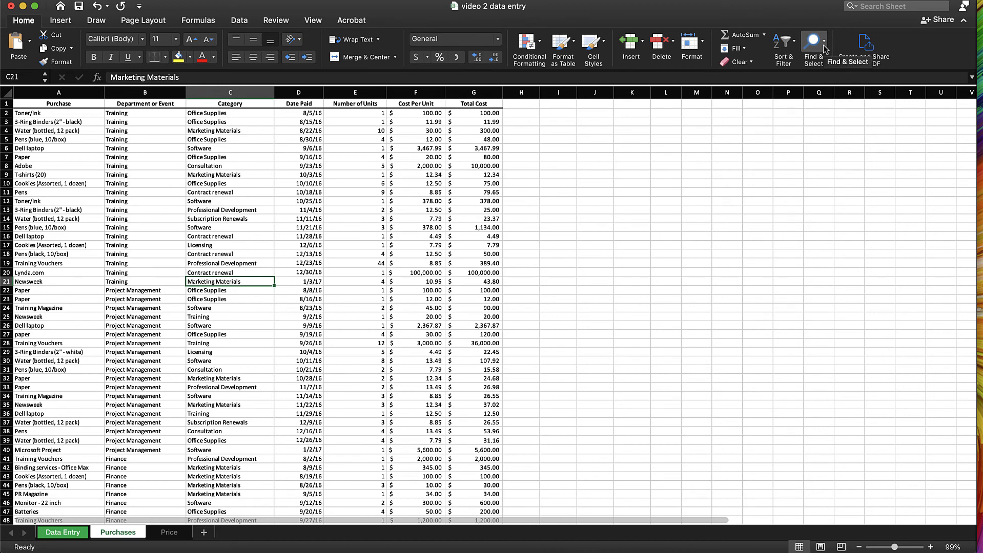
left_click(813, 47)
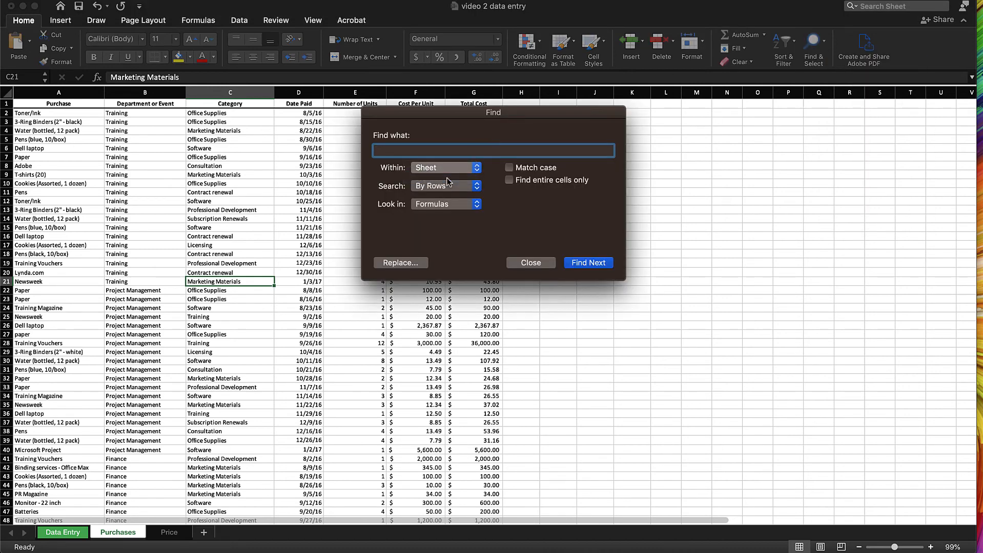
left_click(445, 168)
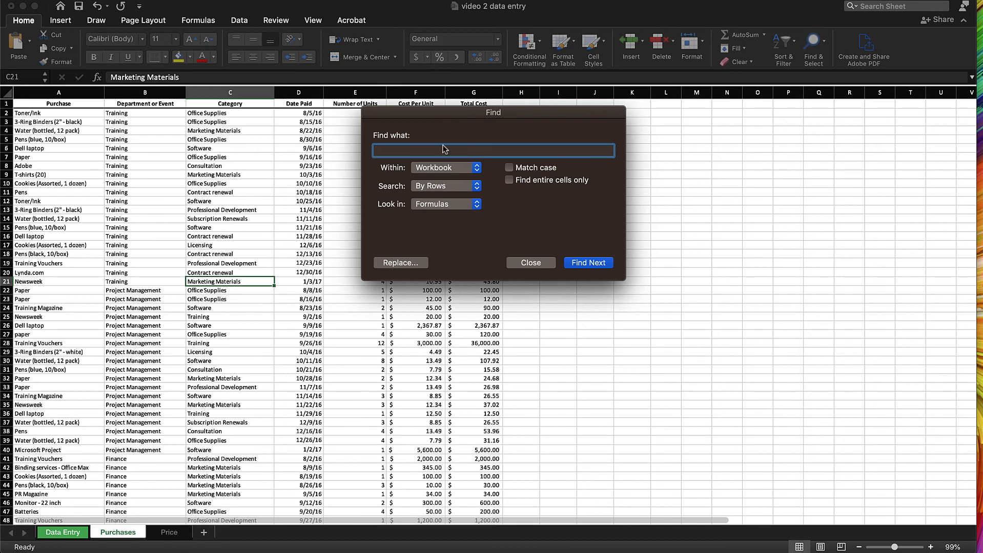
type("2")
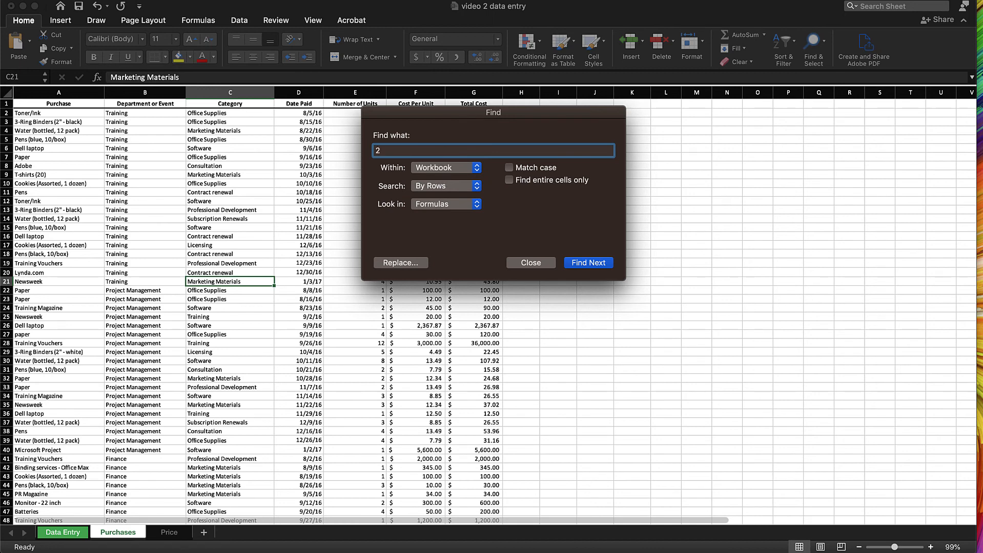
type("\"")
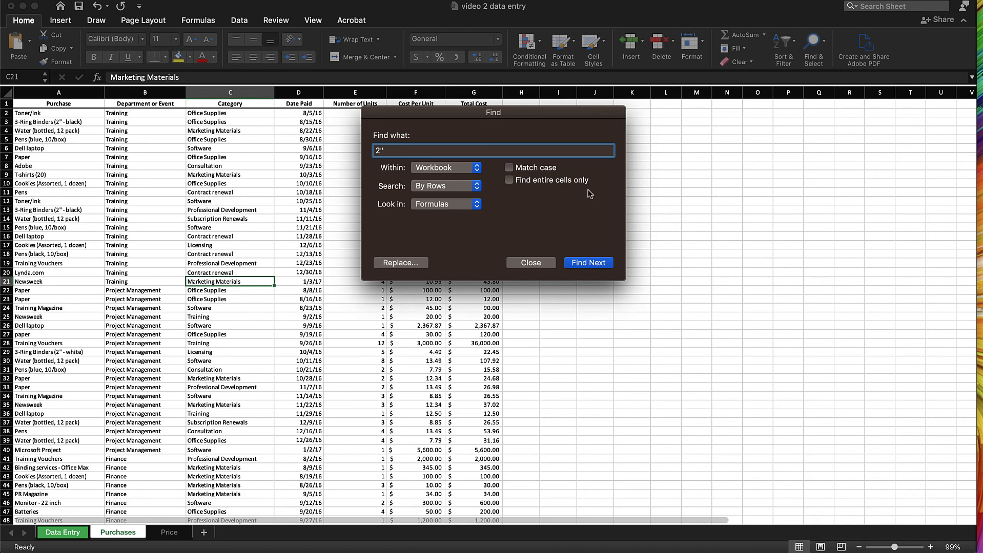
Step: Replace all 2" matches with 1.5" and dismiss the 8-replacements message
left_click(399, 262)
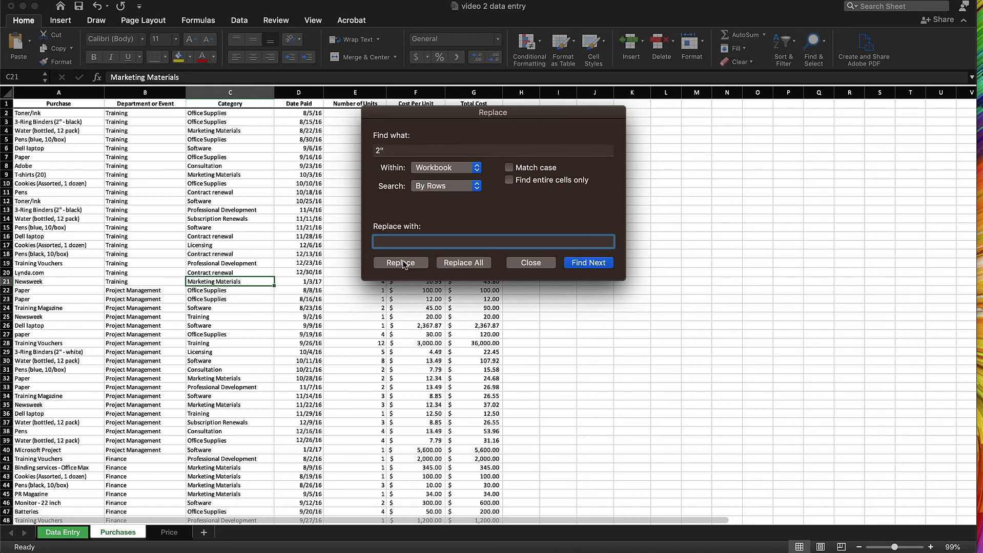
type("1.5\"")
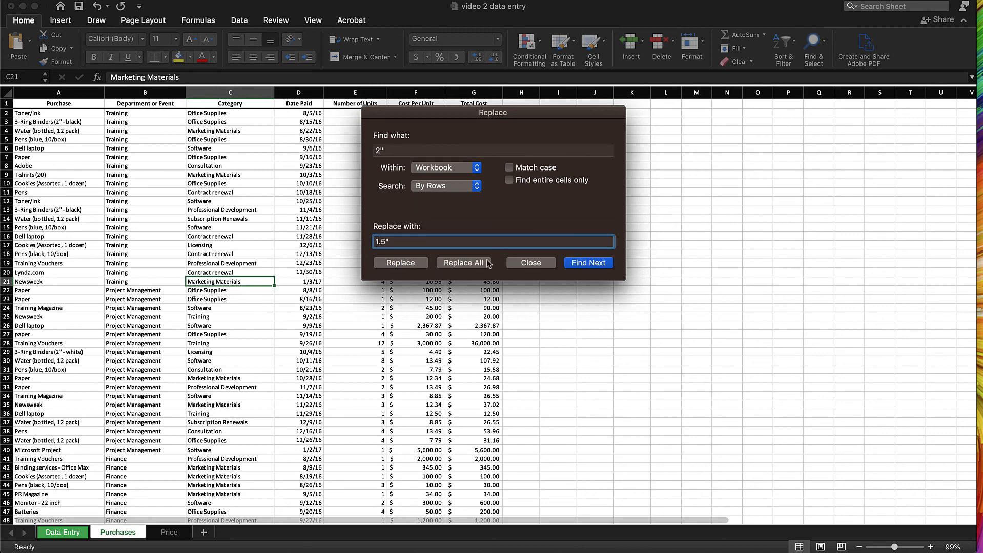
left_click(464, 262)
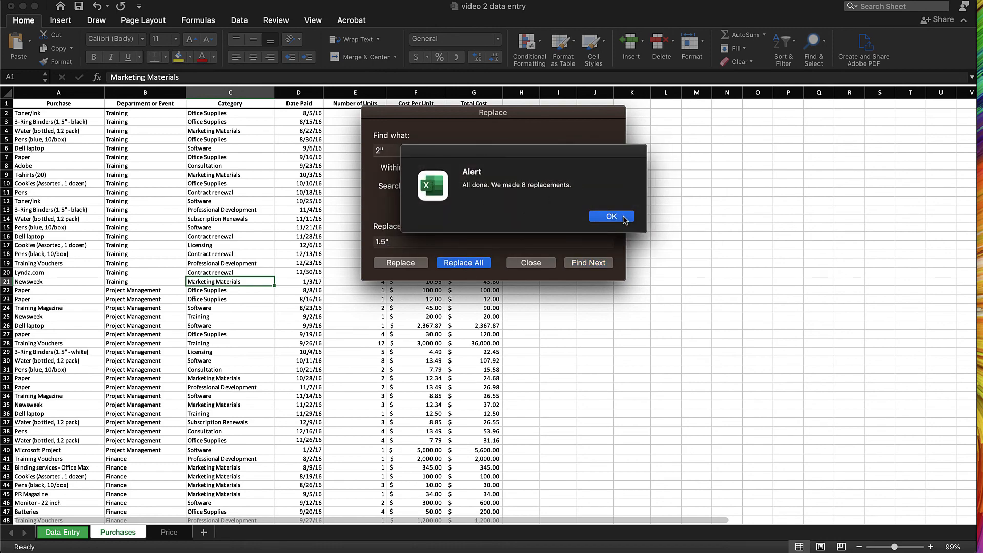
left_click(611, 217)
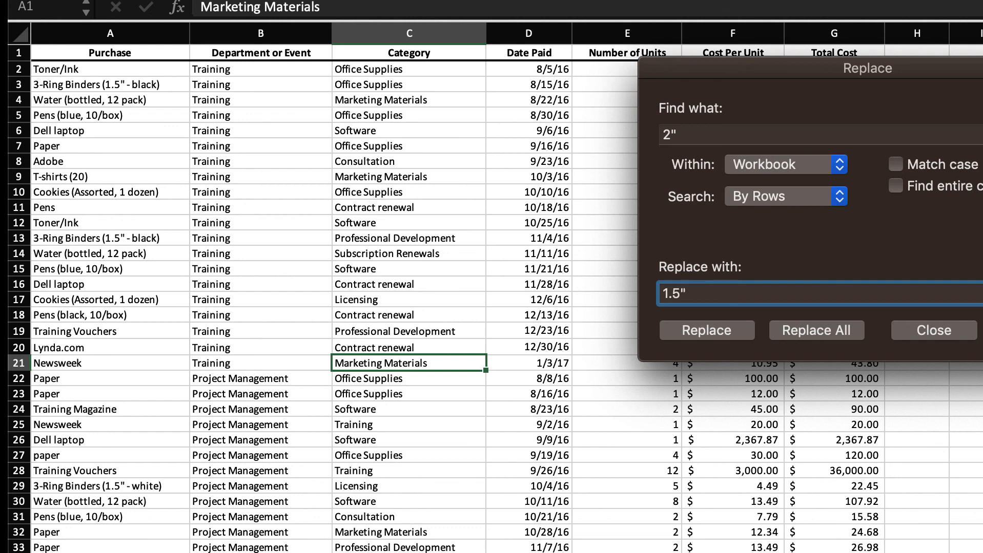
left_click(683, 294)
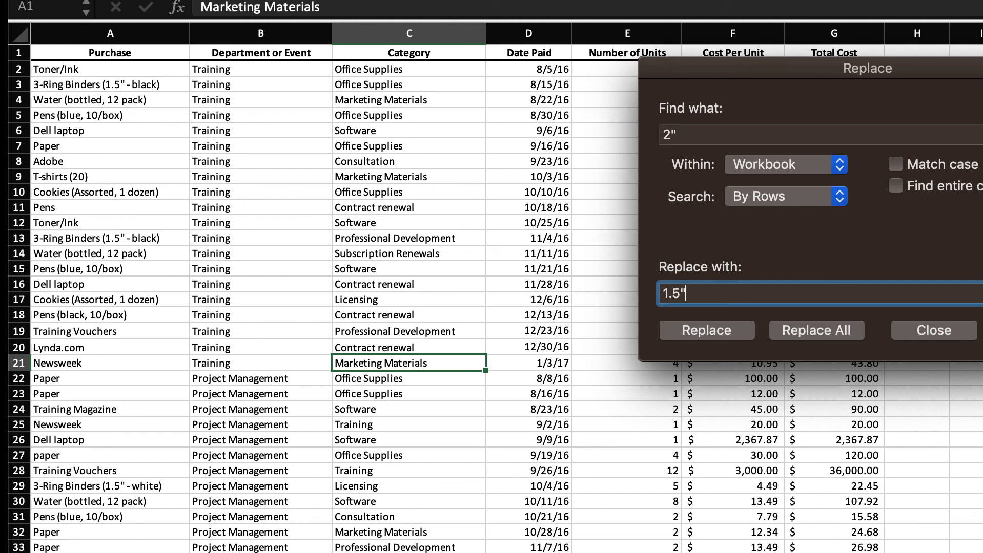